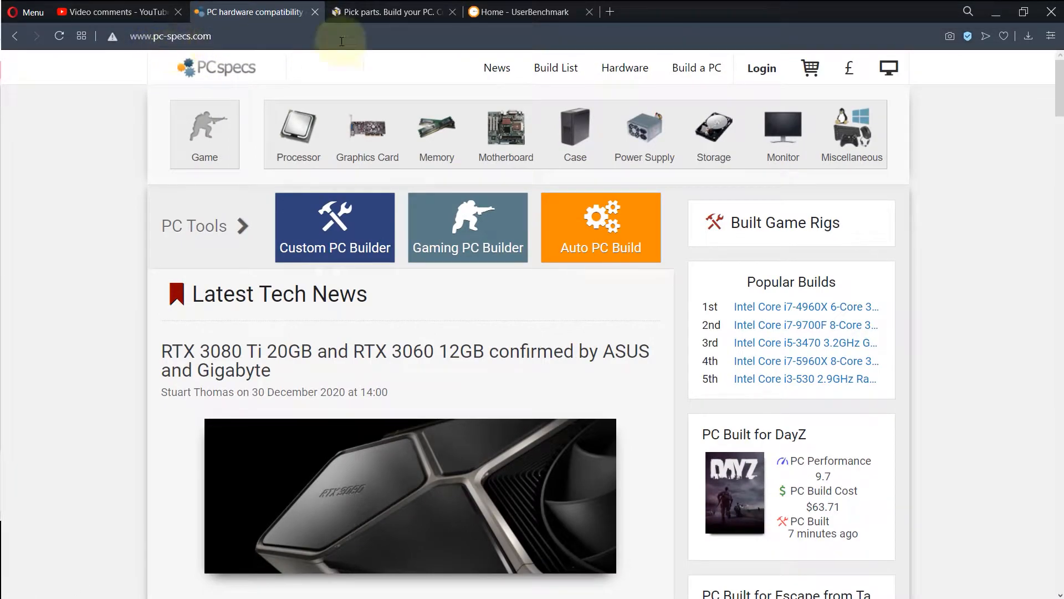
Step: Show the PCPartPicker site and the viewer's motherboard comment, then go to userbenchmark.com
left_click(393, 11)
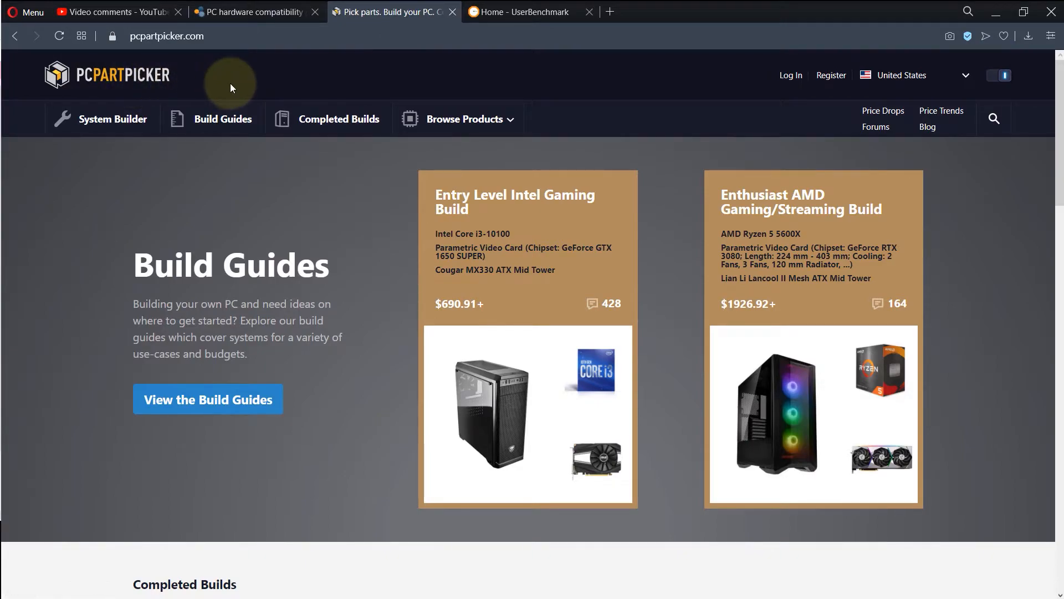
left_click(112, 11)
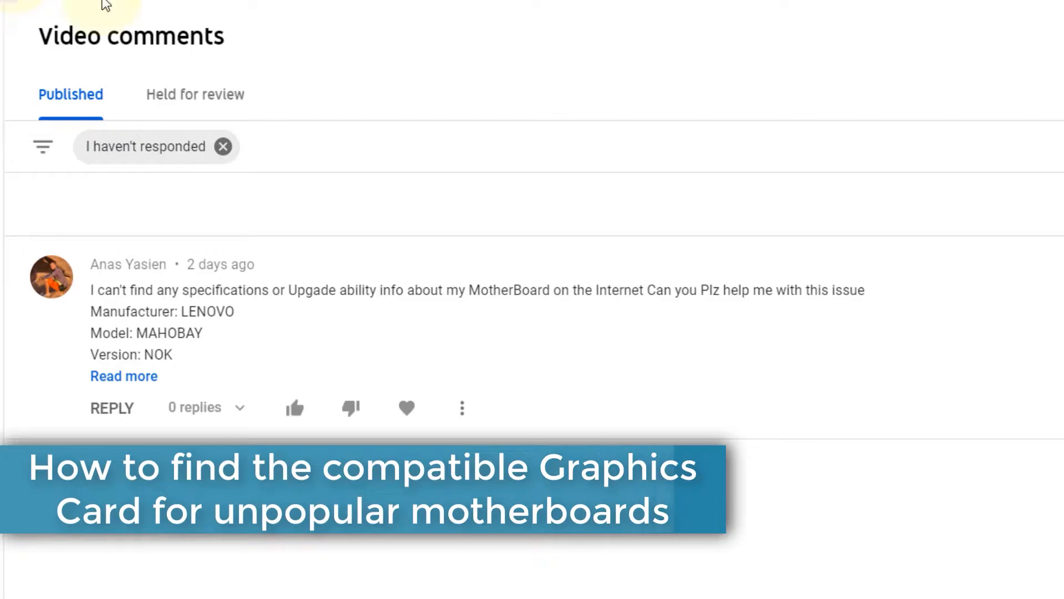
left_click(519, 11)
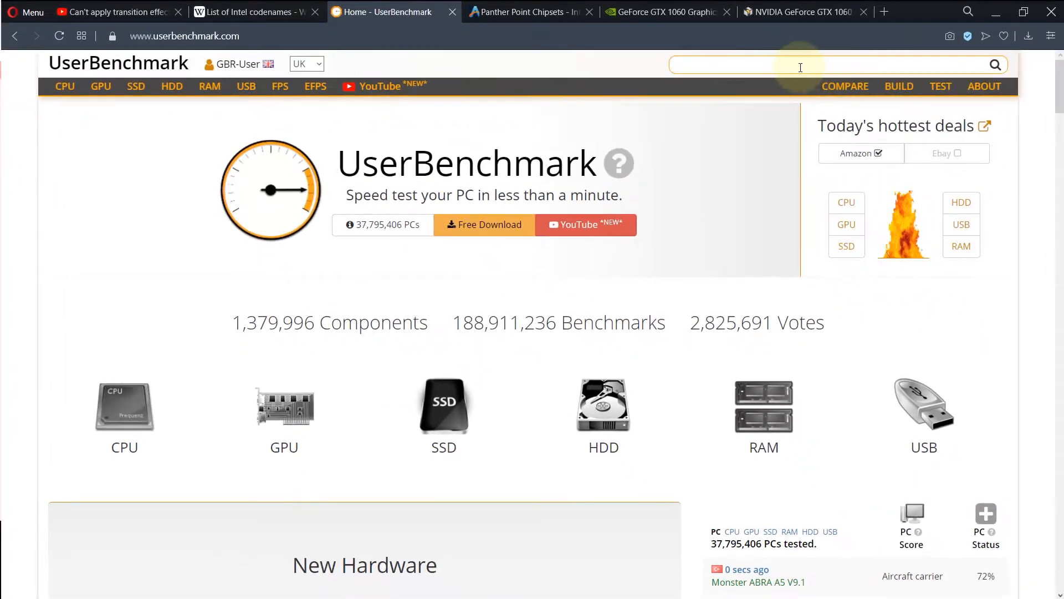
Step: Search UserBenchmark for 'MAHOBAY' and open the Lenovo Motherboard MAHOBAY result
left_click(800, 64)
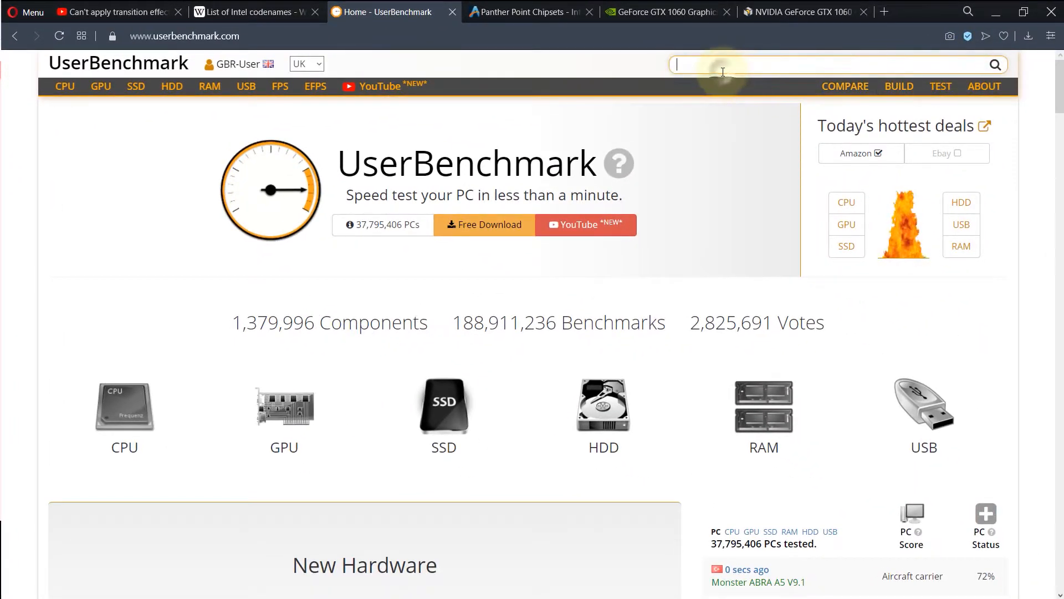
type("MAHOBAY")
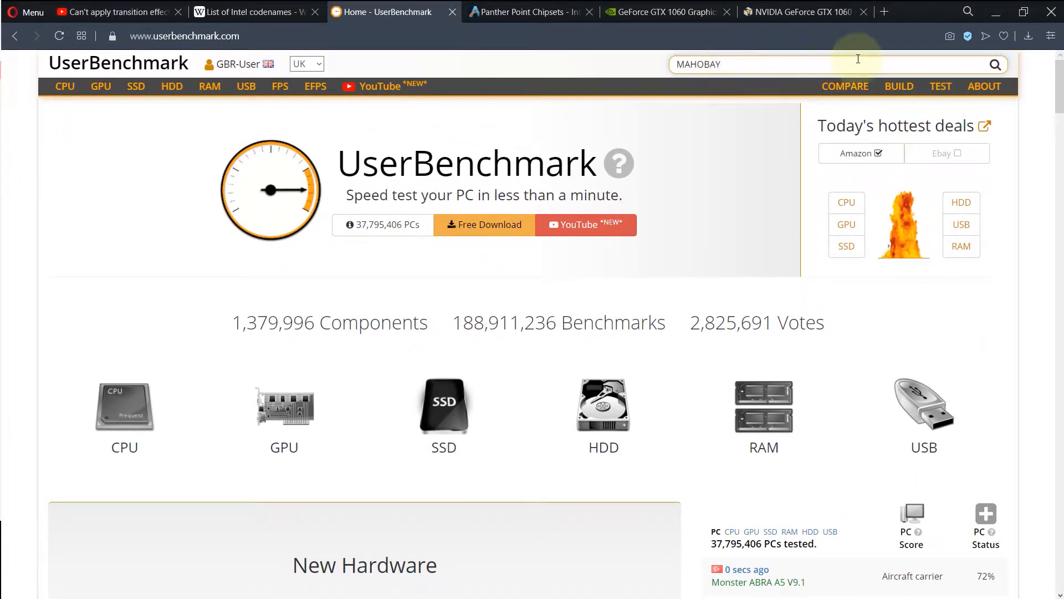
left_click(995, 64)
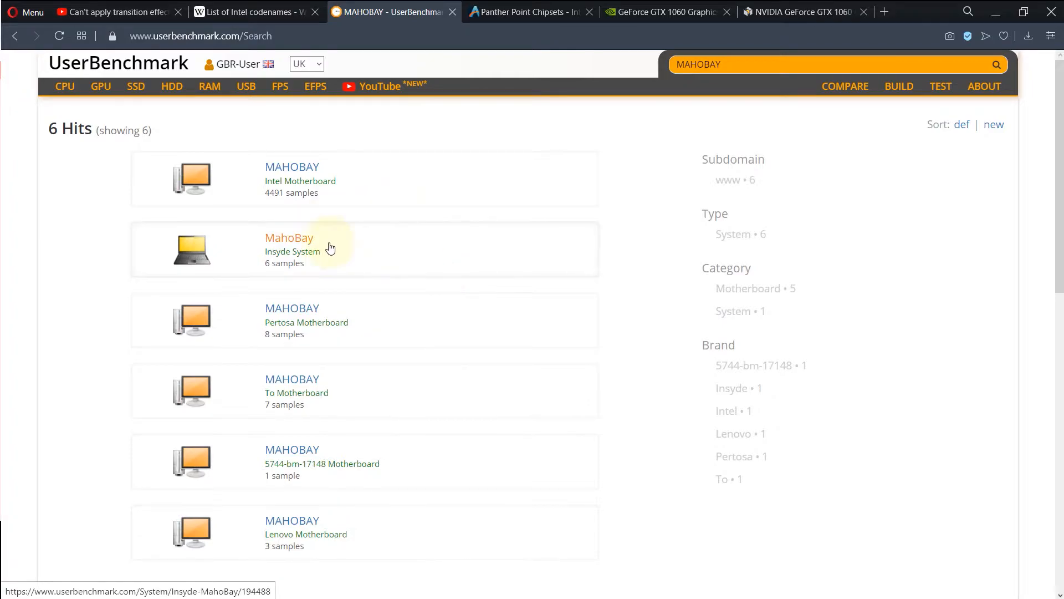
mouse_move(370, 533)
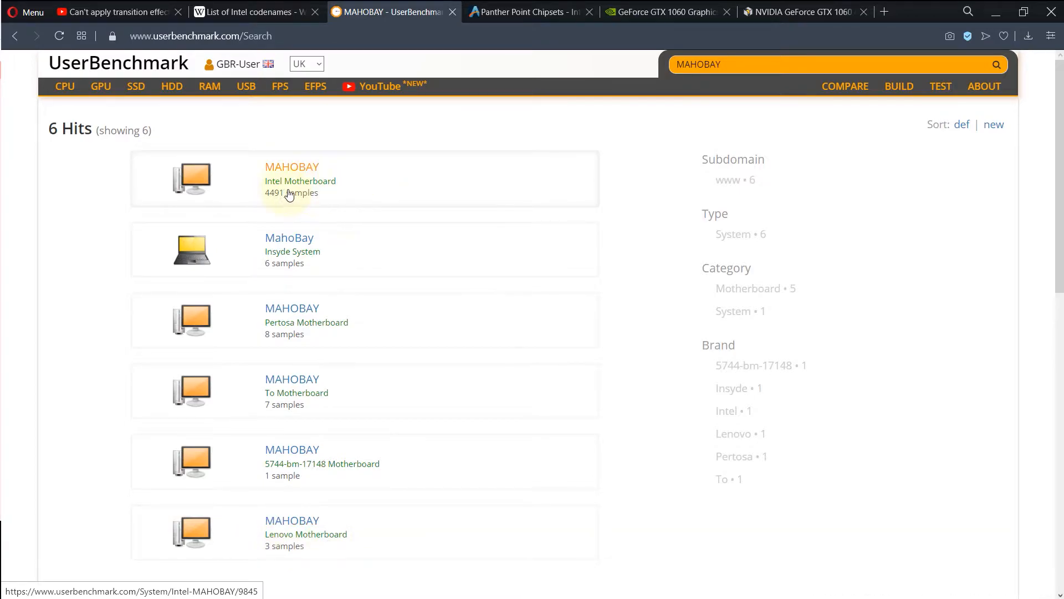
mouse_move(451, 383)
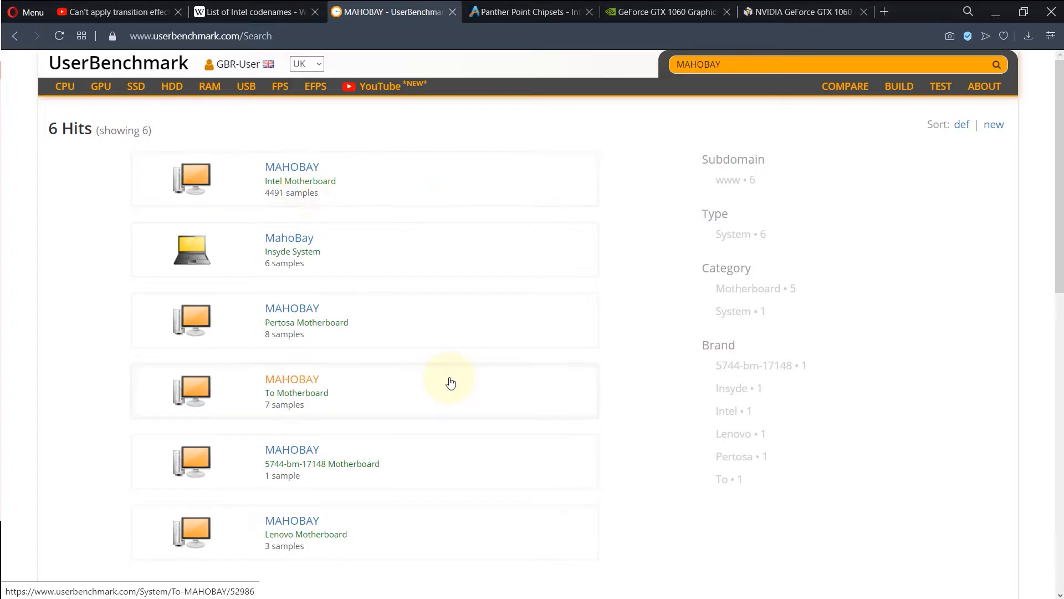
mouse_move(315, 546)
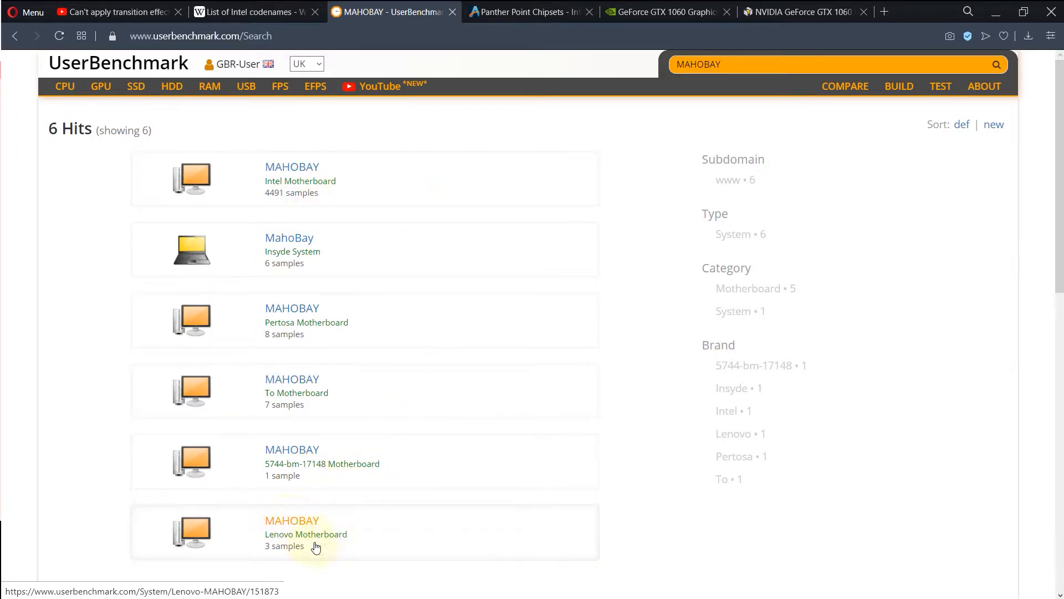
left_click(291, 520)
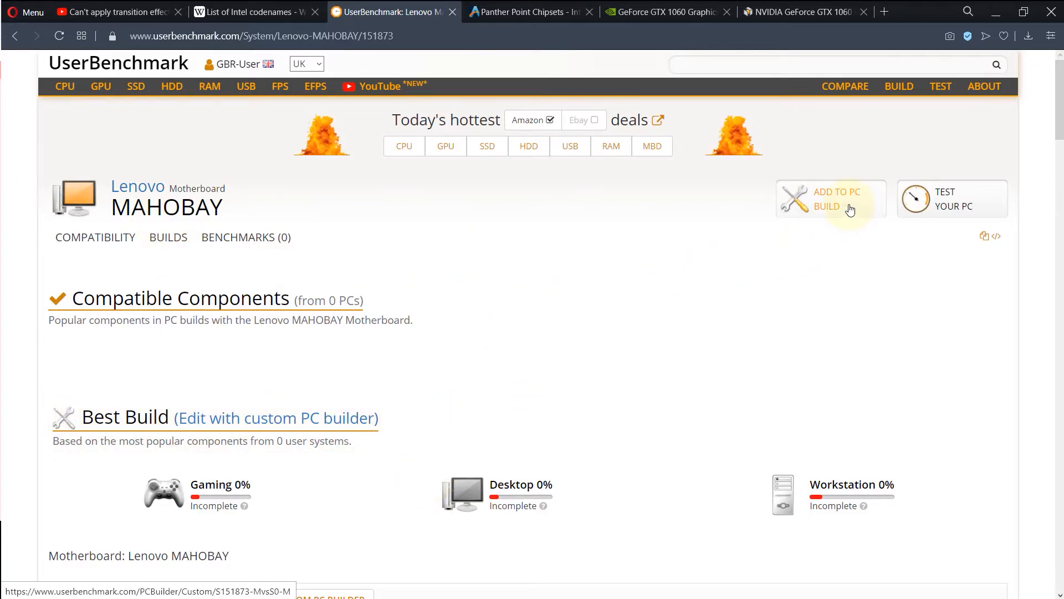
Step: Add the Lenovo MAHOBAY board to a PC build and pick the Nvidia GTX 1060-6GB as its GPU
left_click(826, 198)
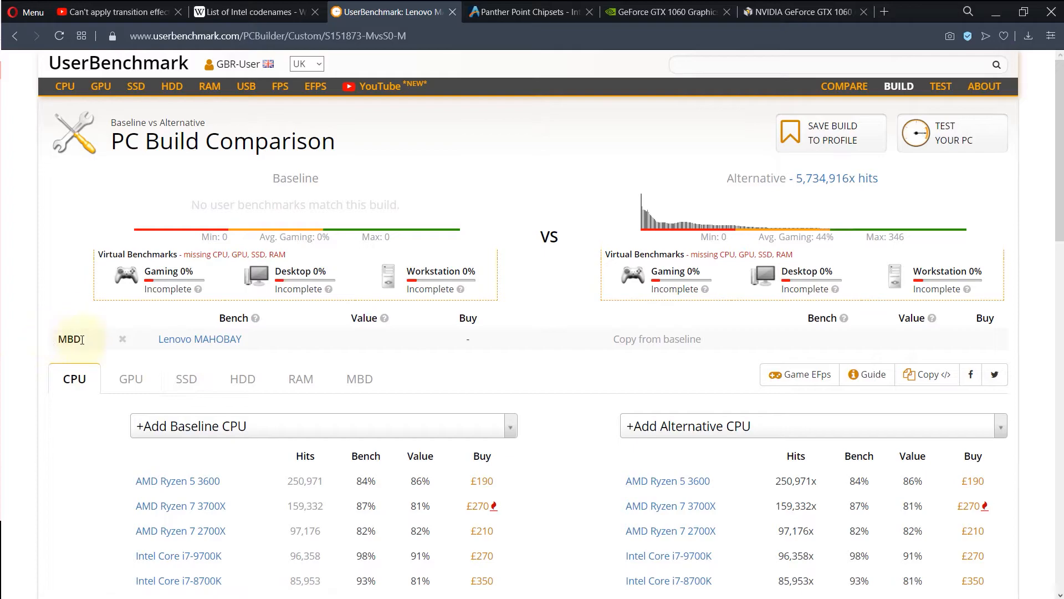
scroll("down", 3)
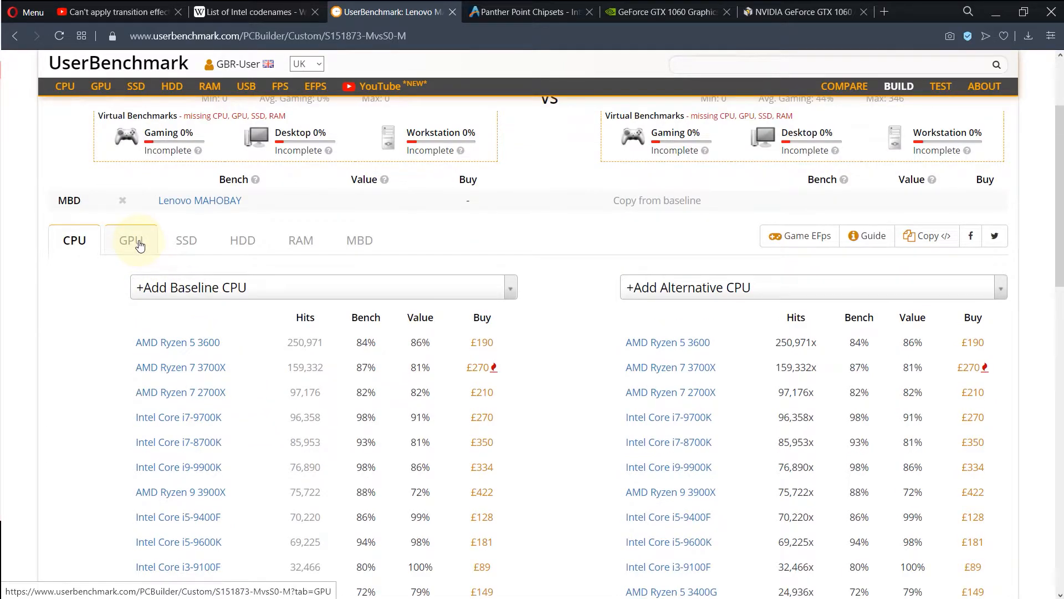
left_click(131, 239)
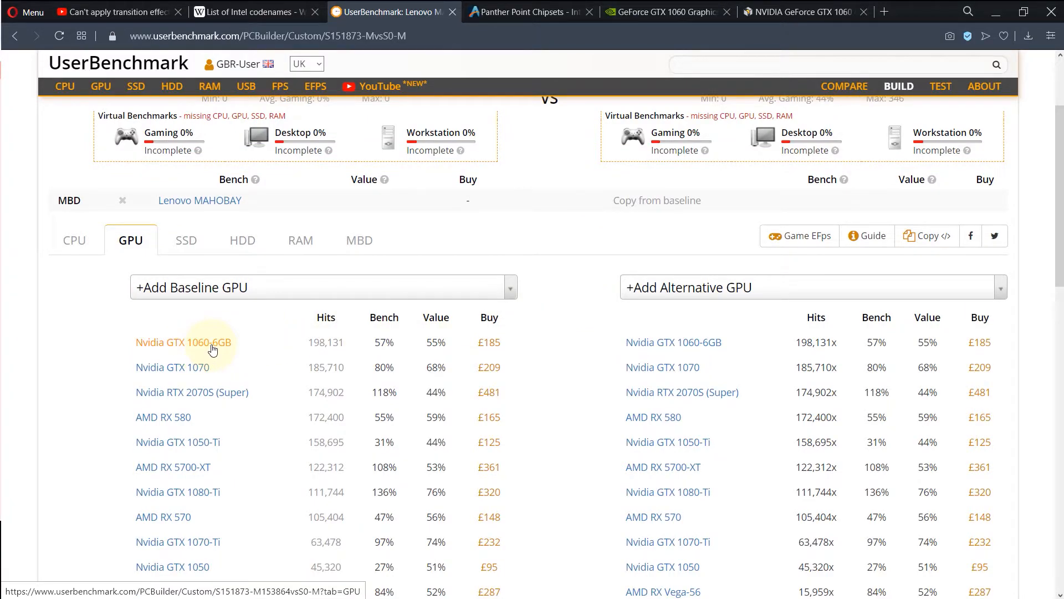
left_click(183, 343)
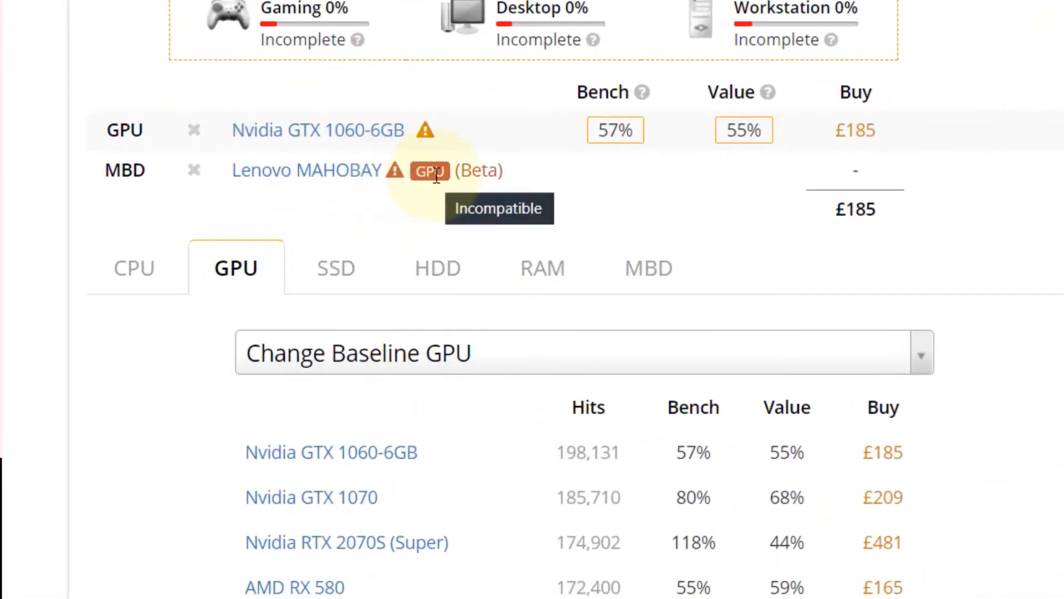
mouse_move(634, 224)
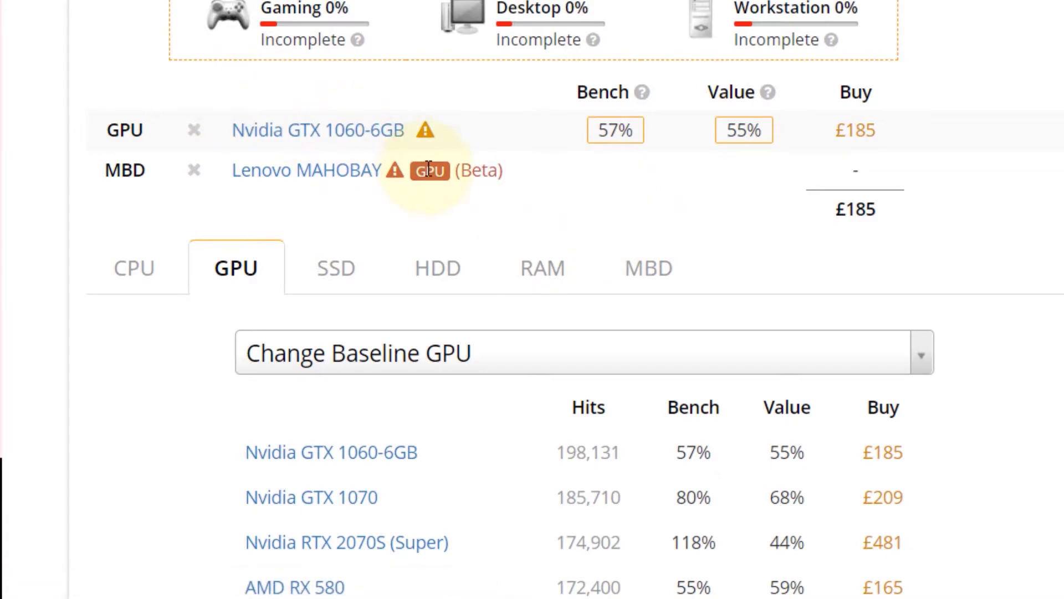
mouse_move(430, 171)
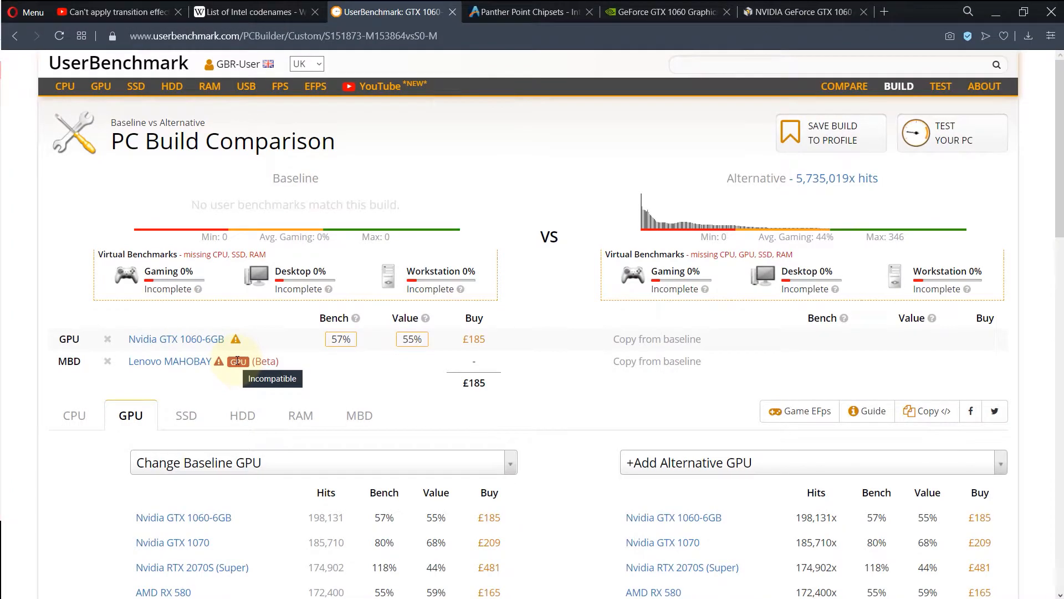
mouse_move(912, 131)
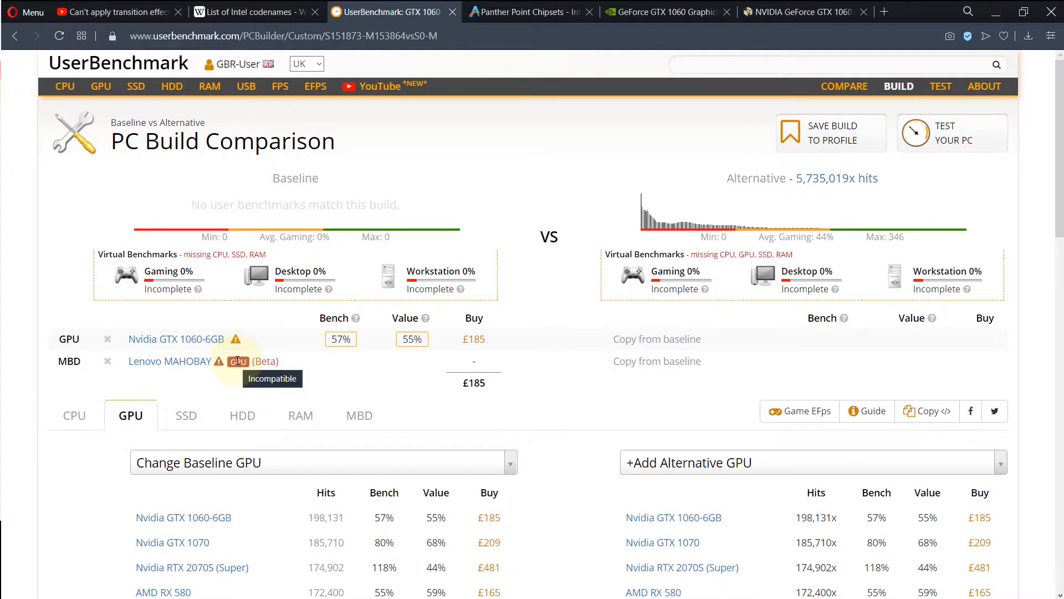
mouse_move(80, 225)
type("MAHOBAY")
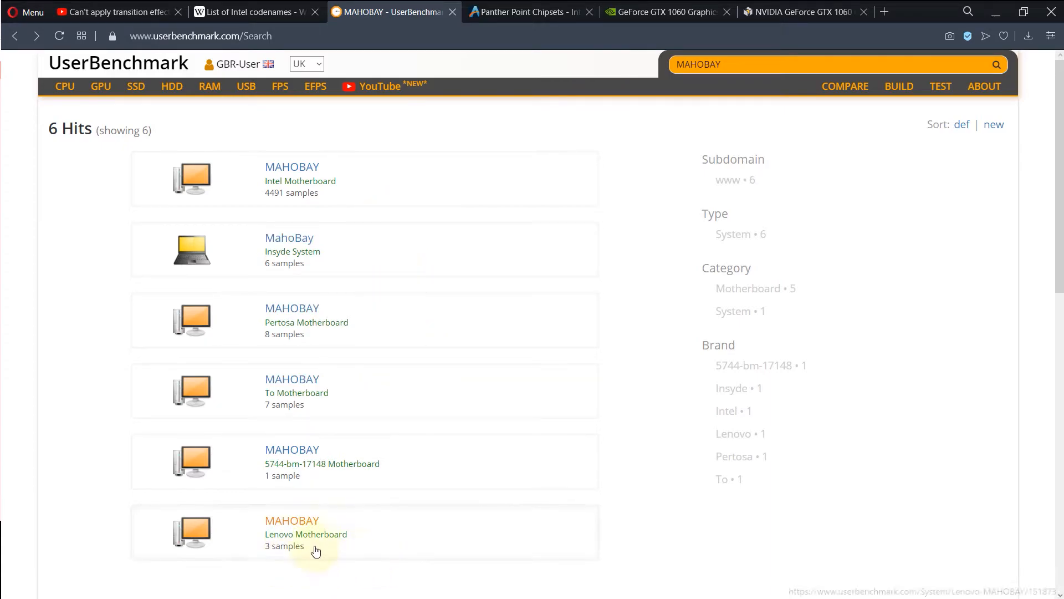
mouse_move(292, 166)
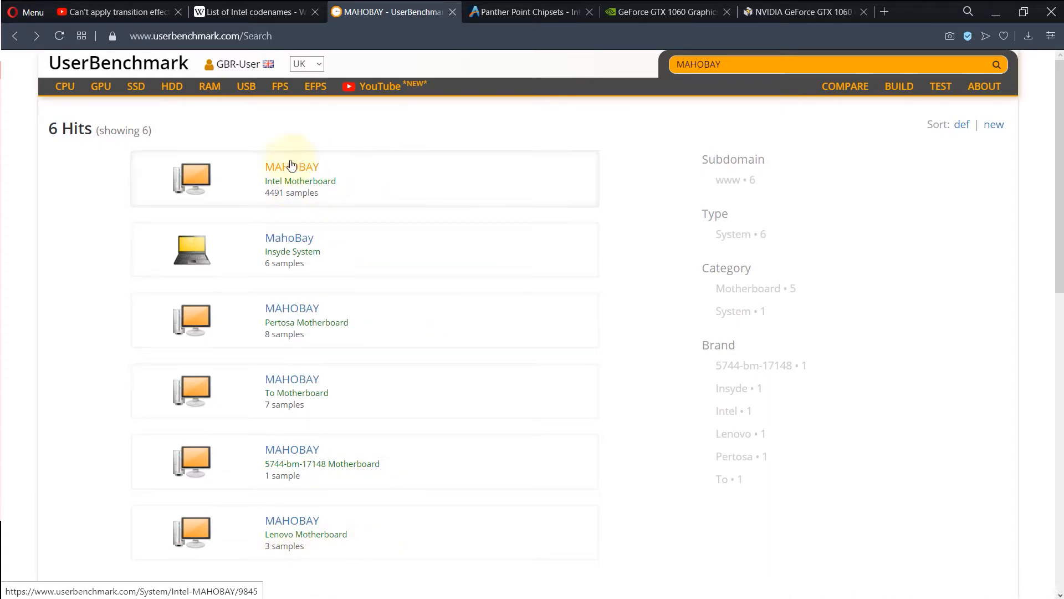
Step: Add the Intel MAHOBAY board (4491 samples) to a build and review its baseline GPU list
left_click(291, 167)
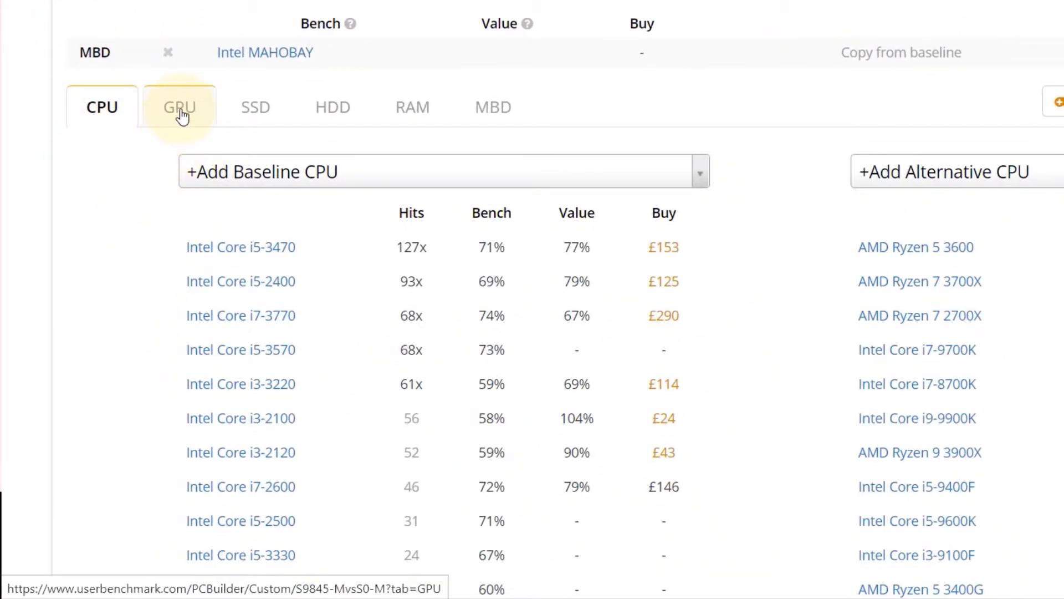
left_click(179, 106)
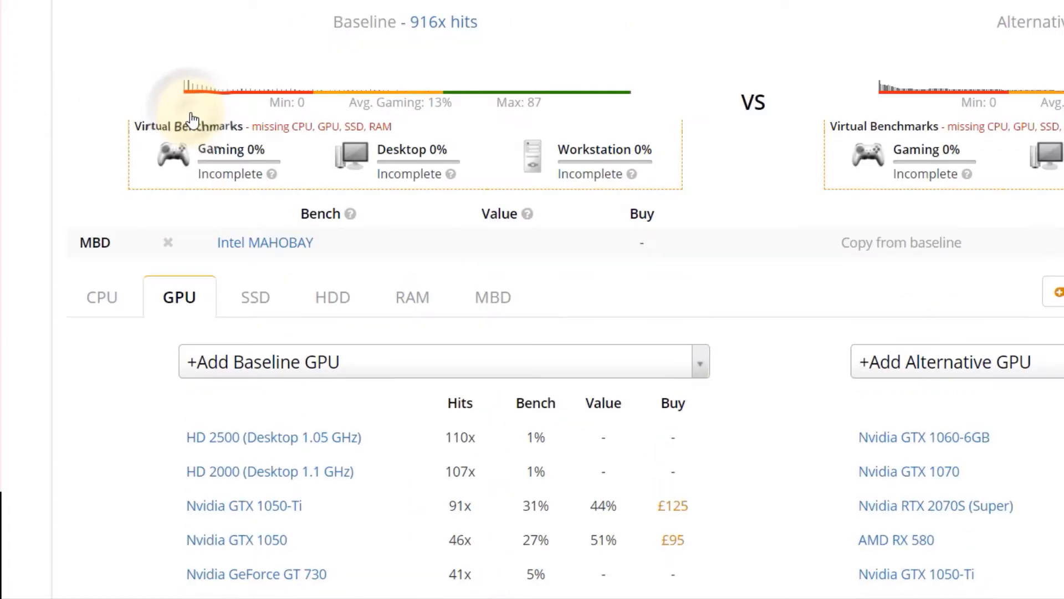
scroll("down", 3)
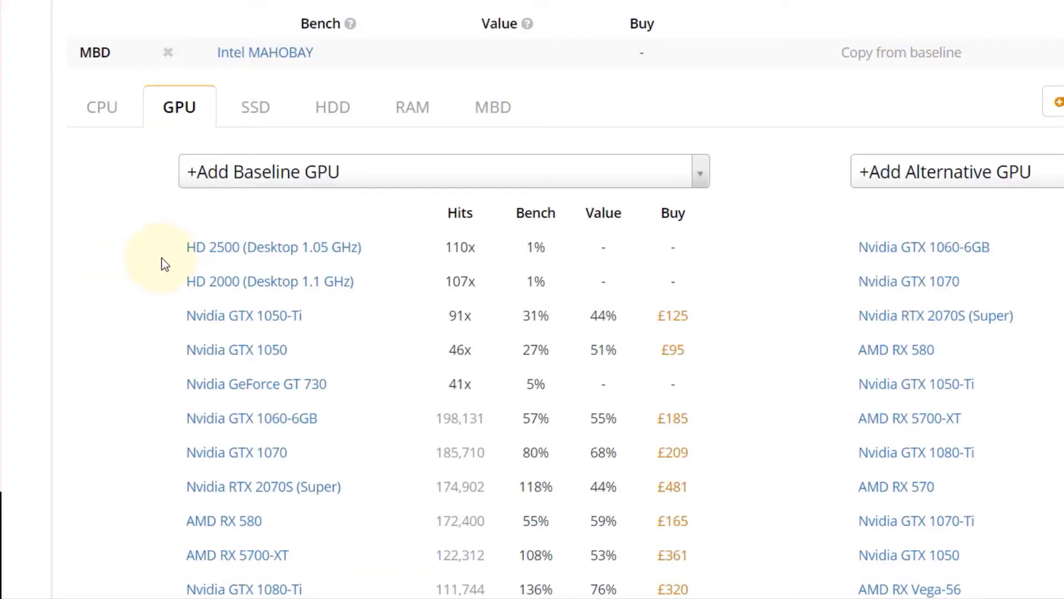
scroll("down", 3)
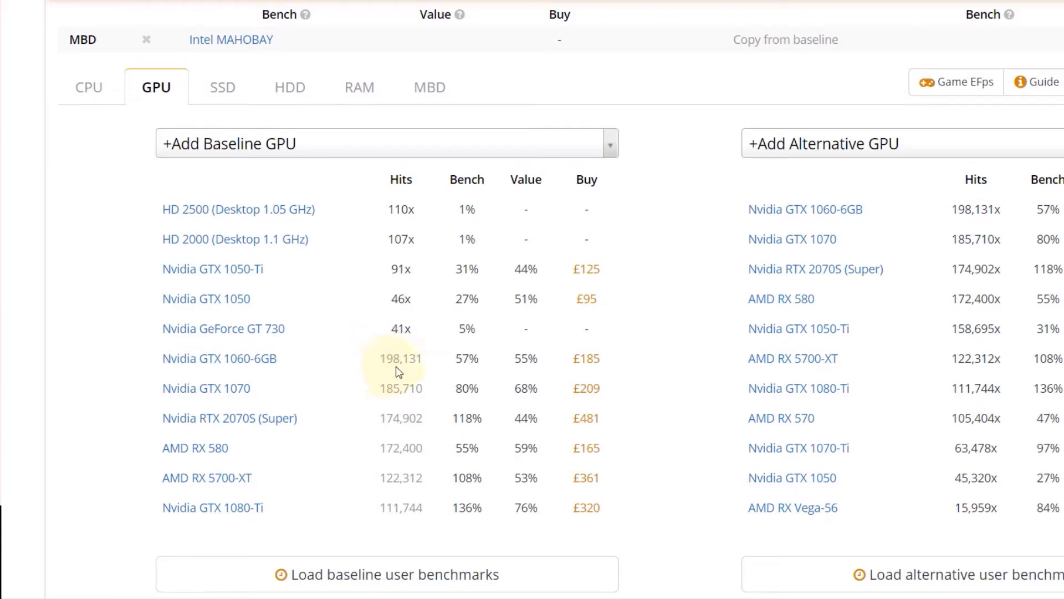
mouse_move(230, 40)
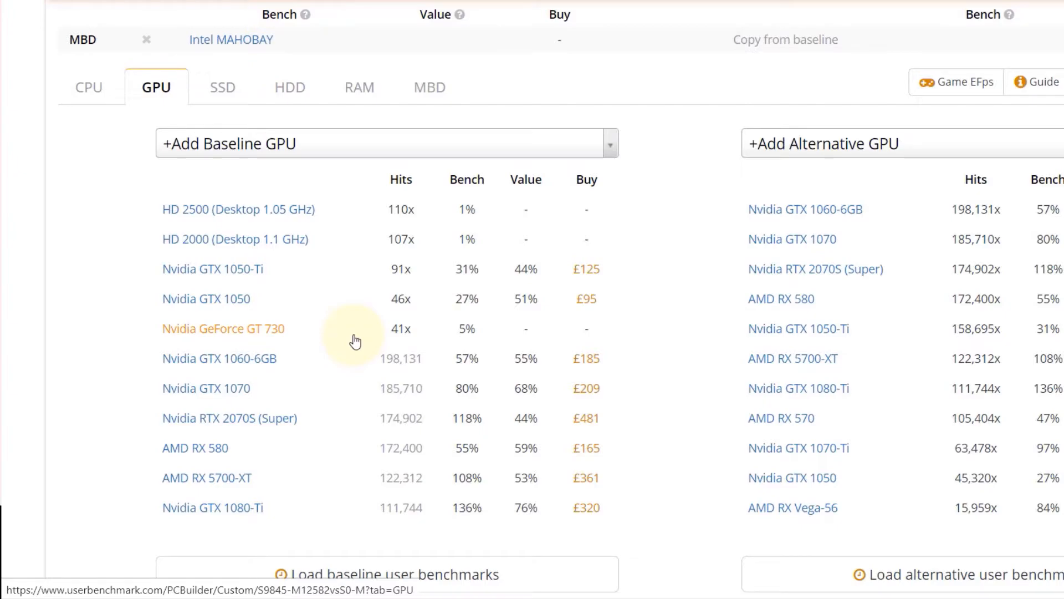
mouse_move(285, 343)
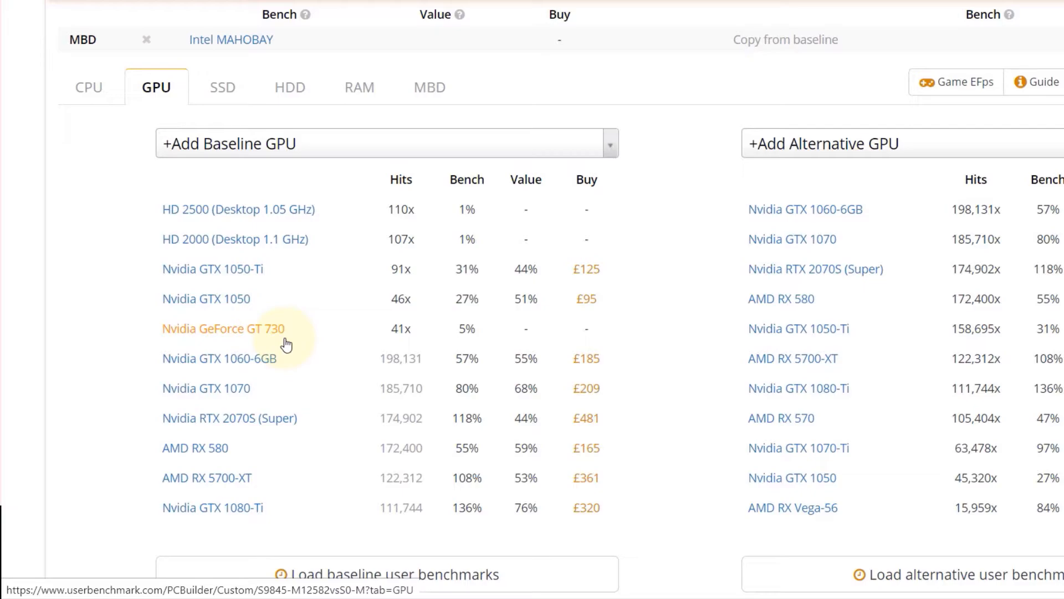
left_click(223, 328)
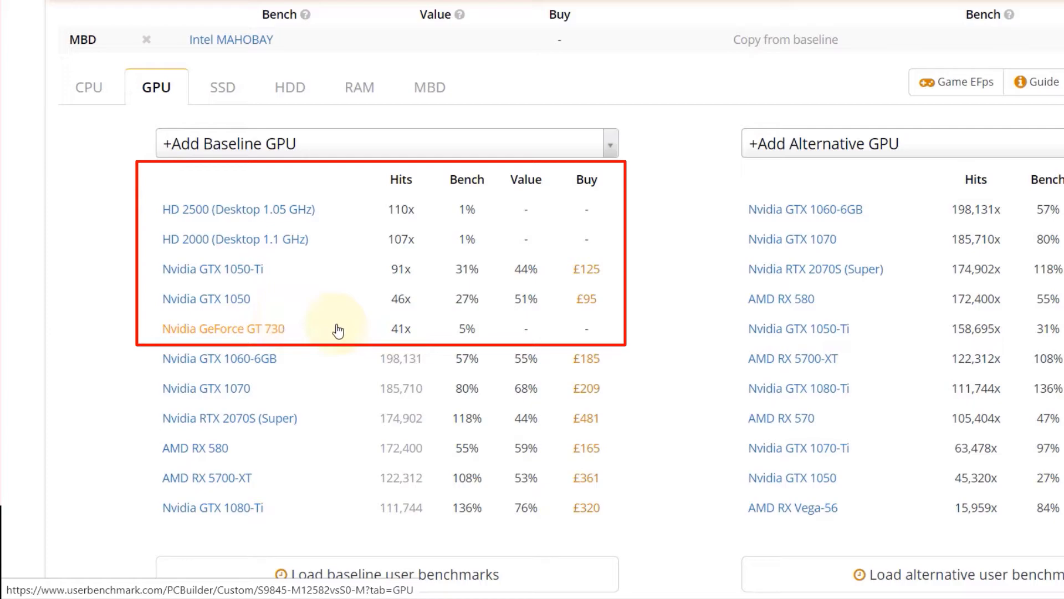
Step: Scroll the baseline GPU list to the Nvidia GTX 1050-Ti entry
scroll("down", 3)
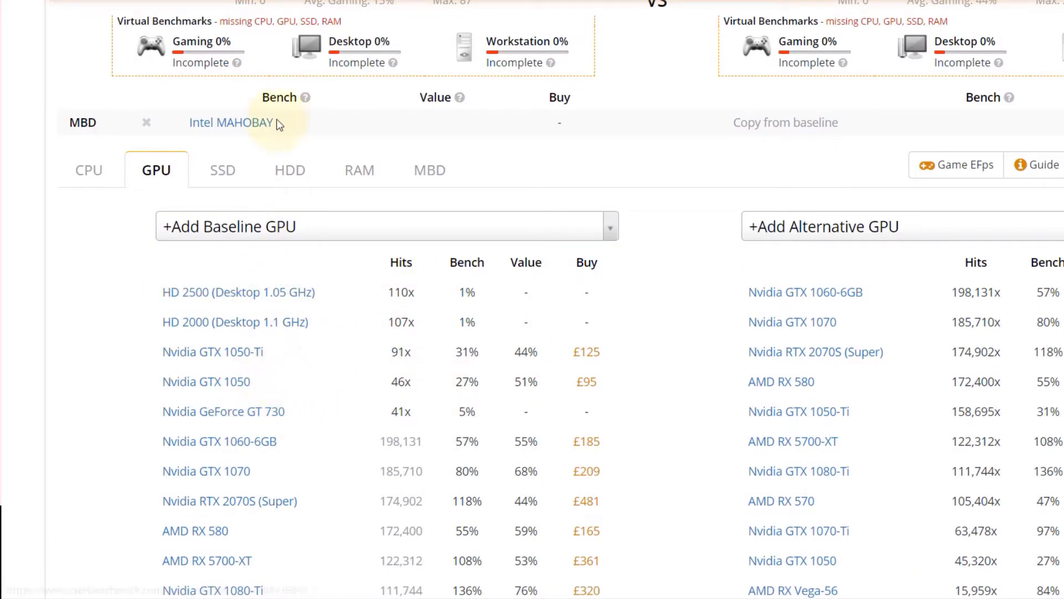
mouse_move(143, 365)
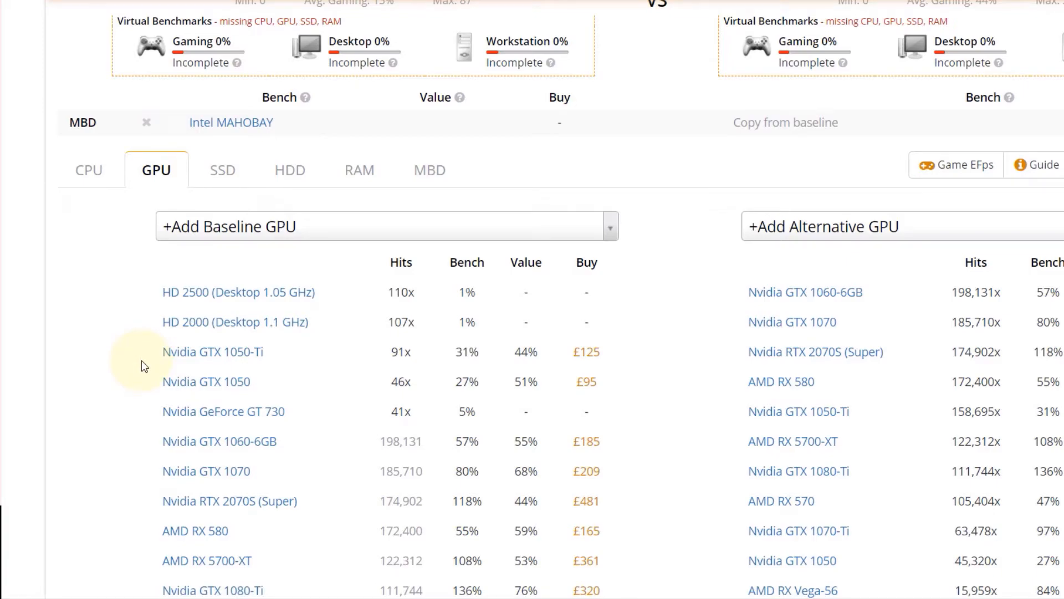
mouse_move(144, 368)
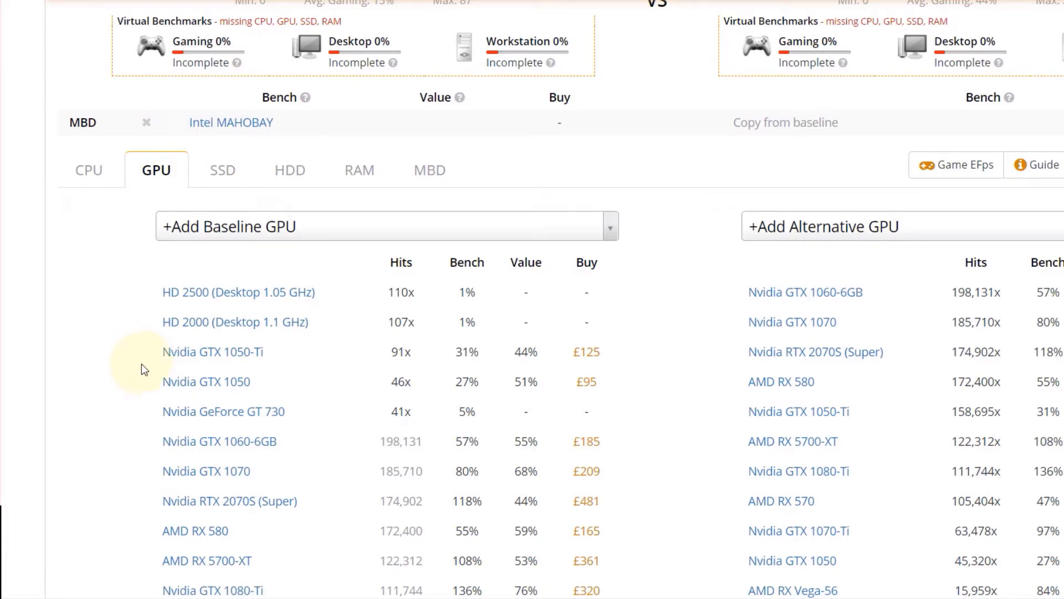
mouse_move(421, 428)
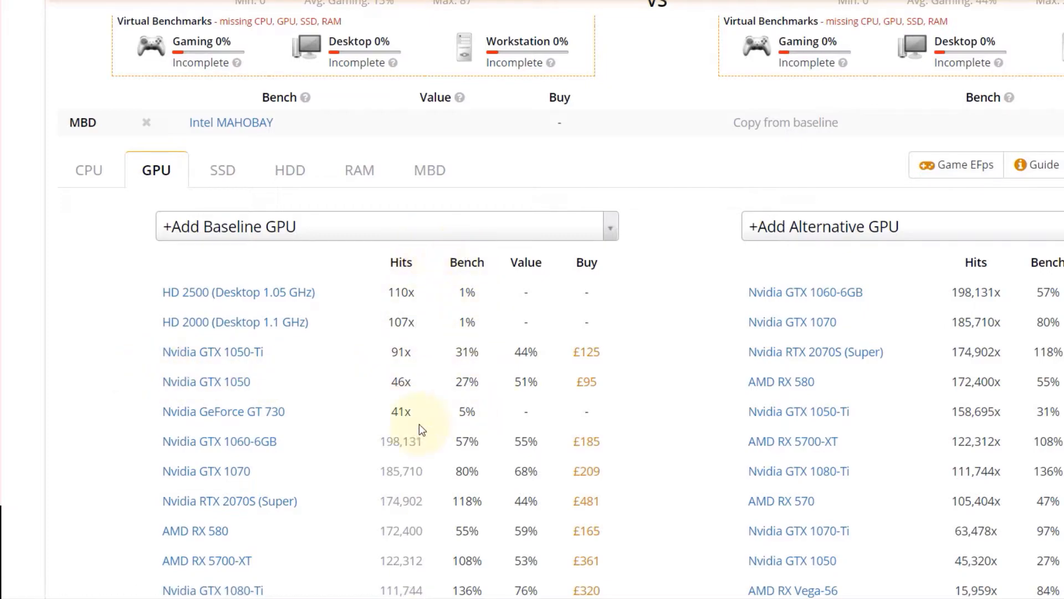
mouse_move(476, 282)
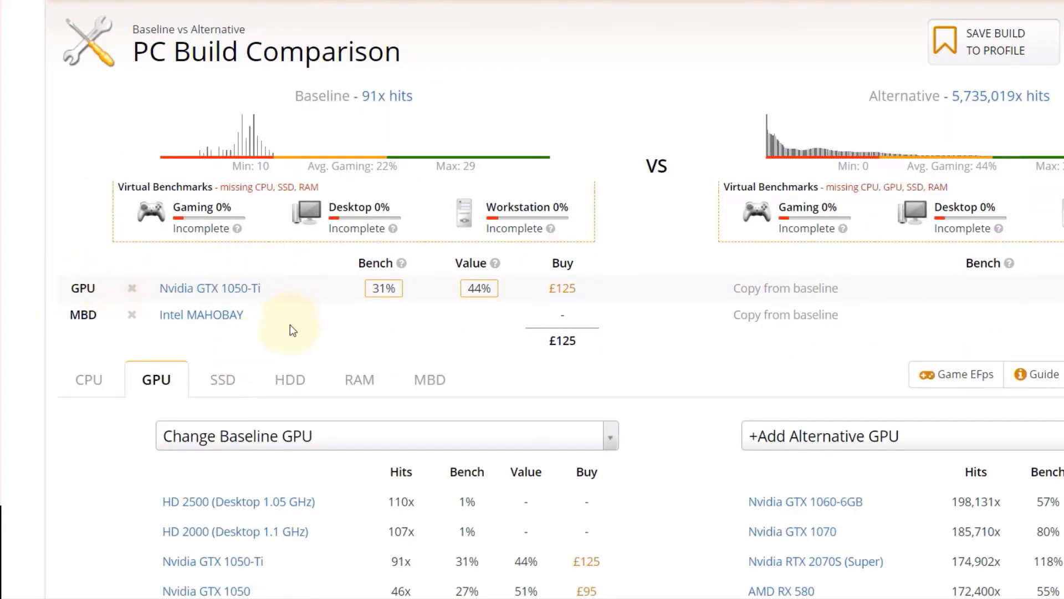
mouse_move(256, 317)
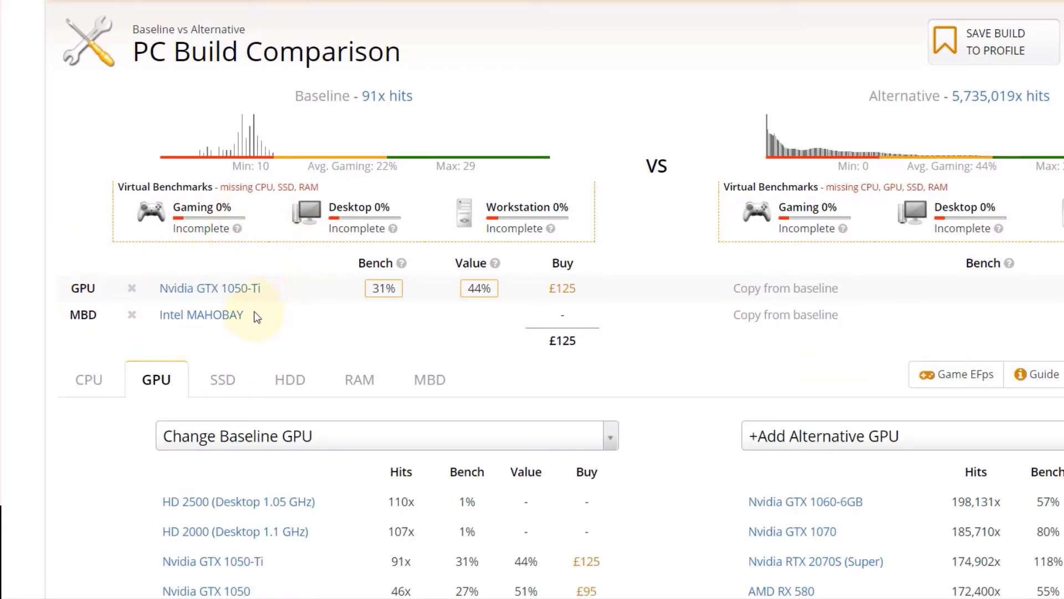
mouse_move(243, 342)
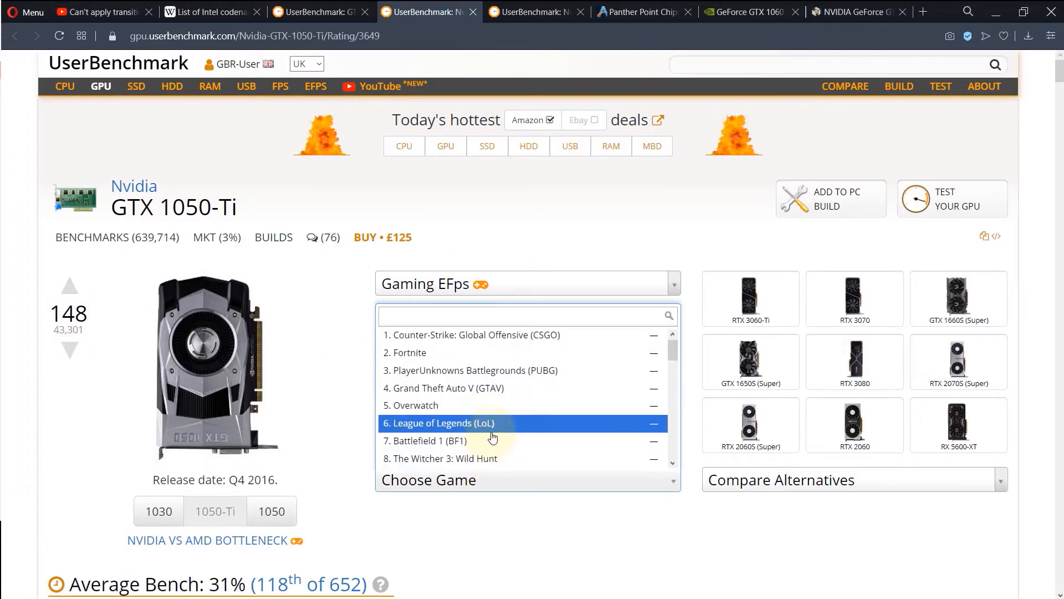
left_click(426, 440)
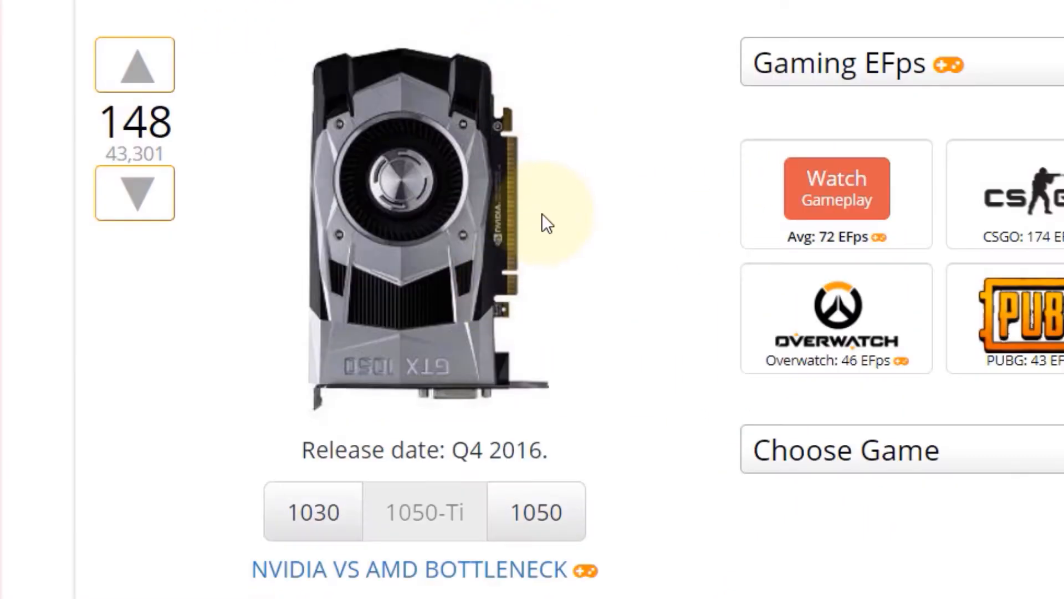
mouse_move(435, 75)
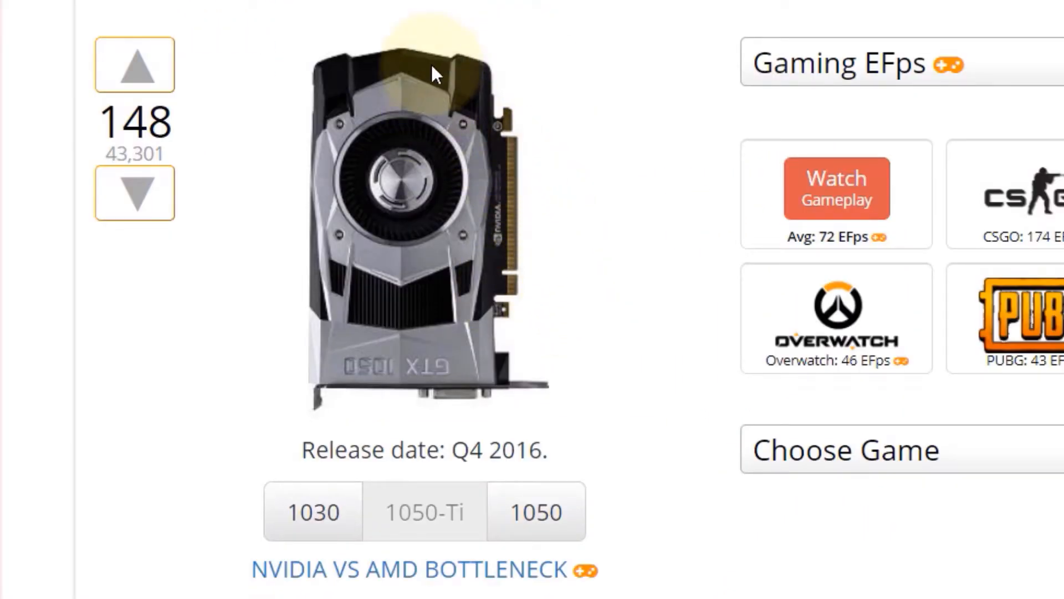
mouse_move(485, 396)
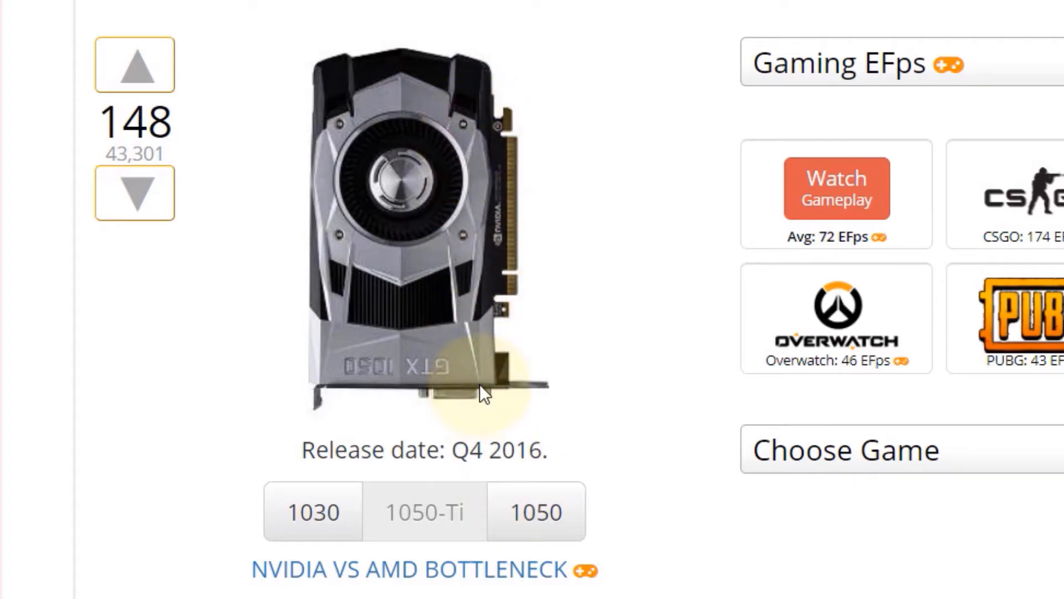
mouse_move(476, 112)
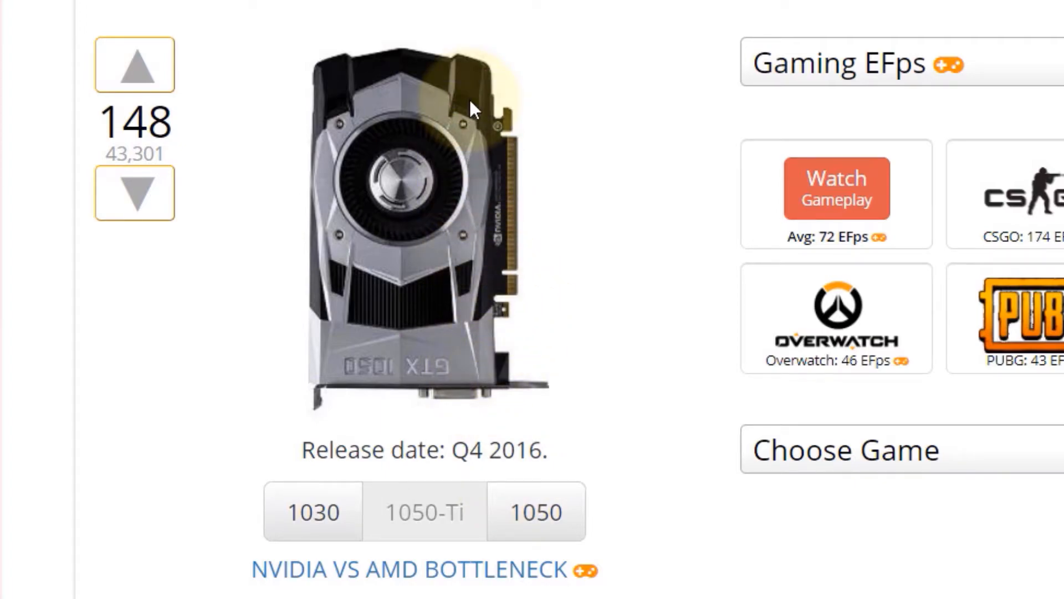
mouse_move(508, 102)
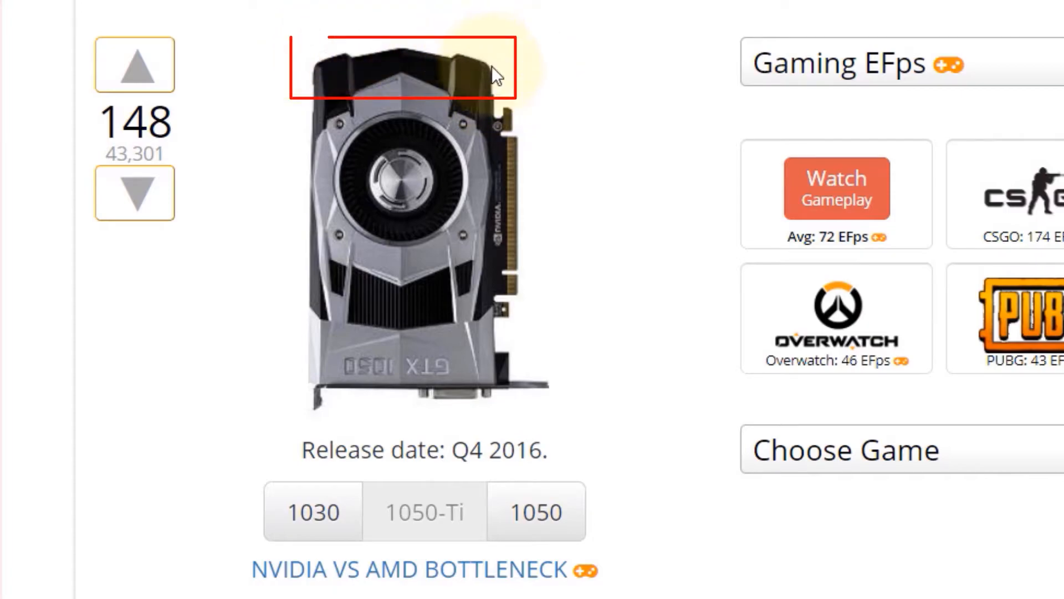
mouse_move(320, 227)
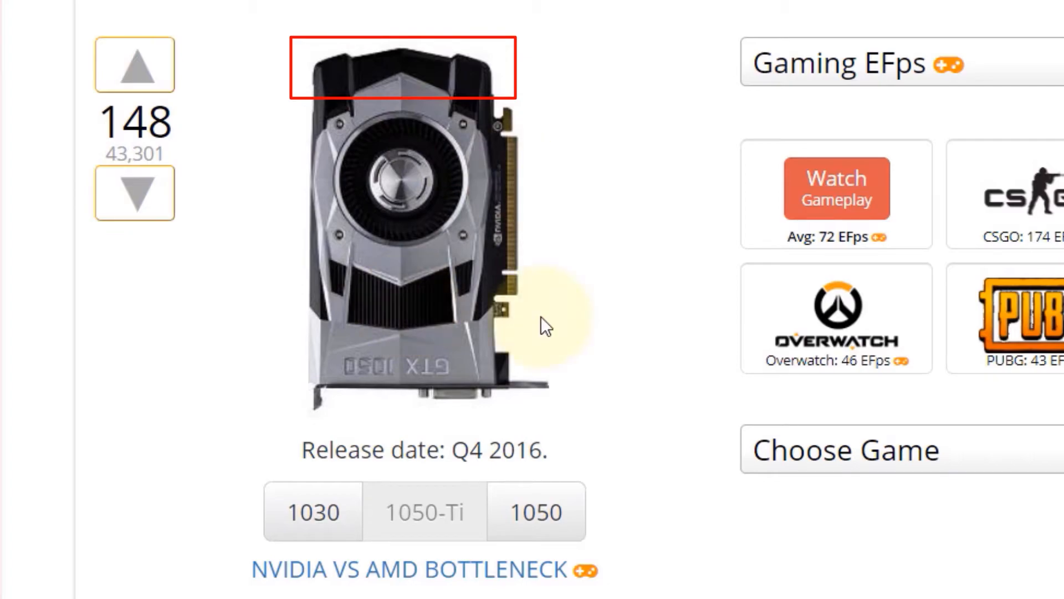
mouse_move(472, 200)
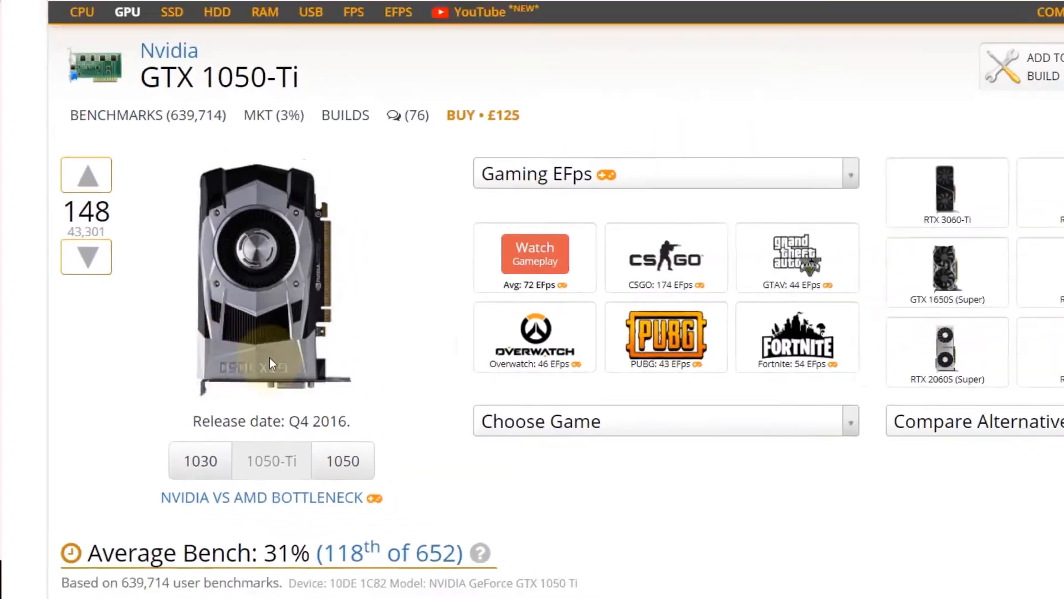
scroll("down", 3)
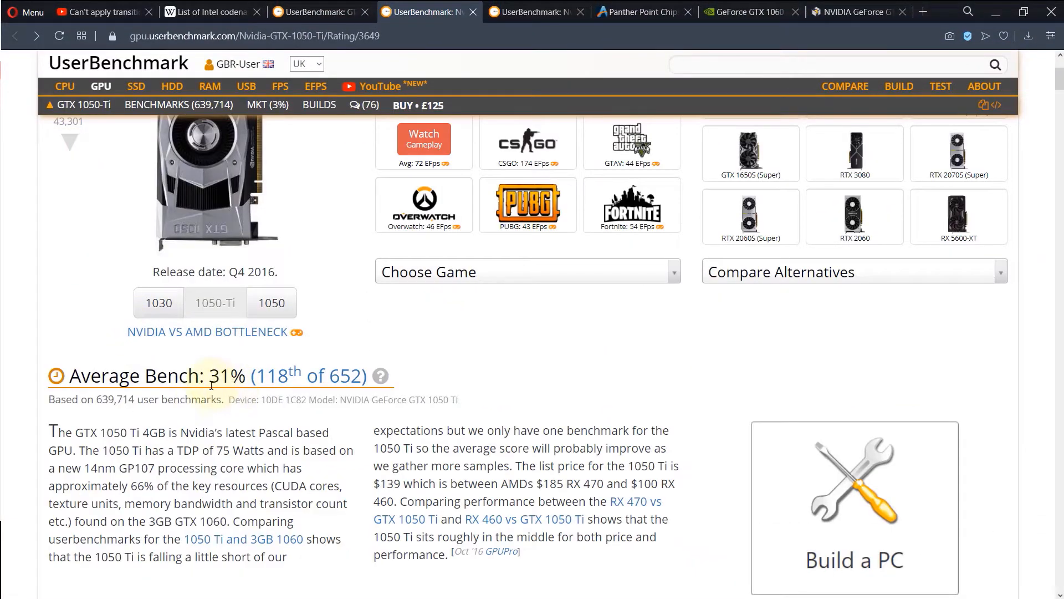
double_click(218, 376)
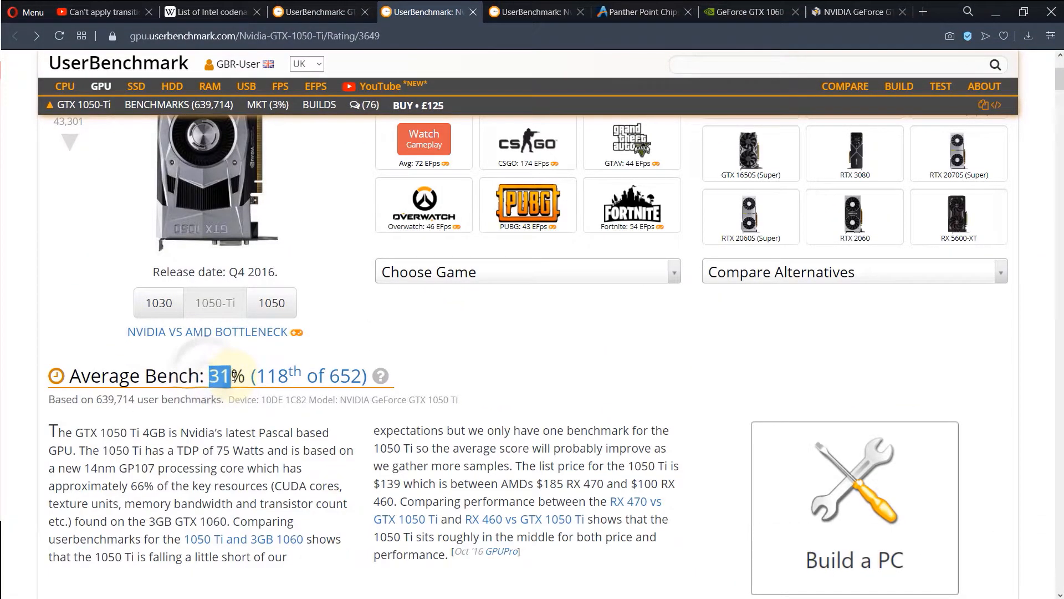
scroll("down", 3)
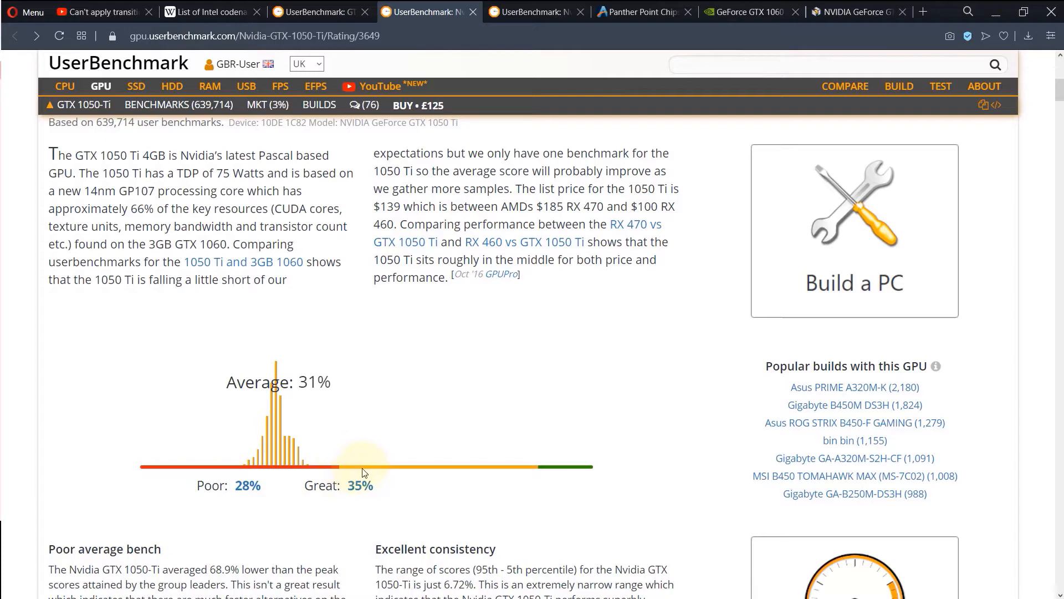
scroll("down", 3)
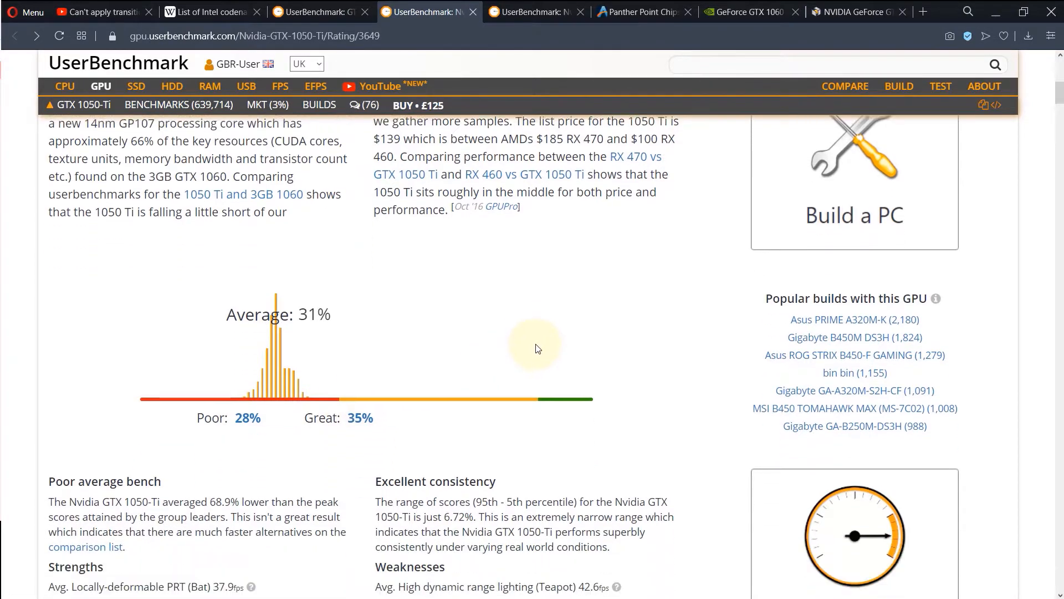
scroll("down", 3)
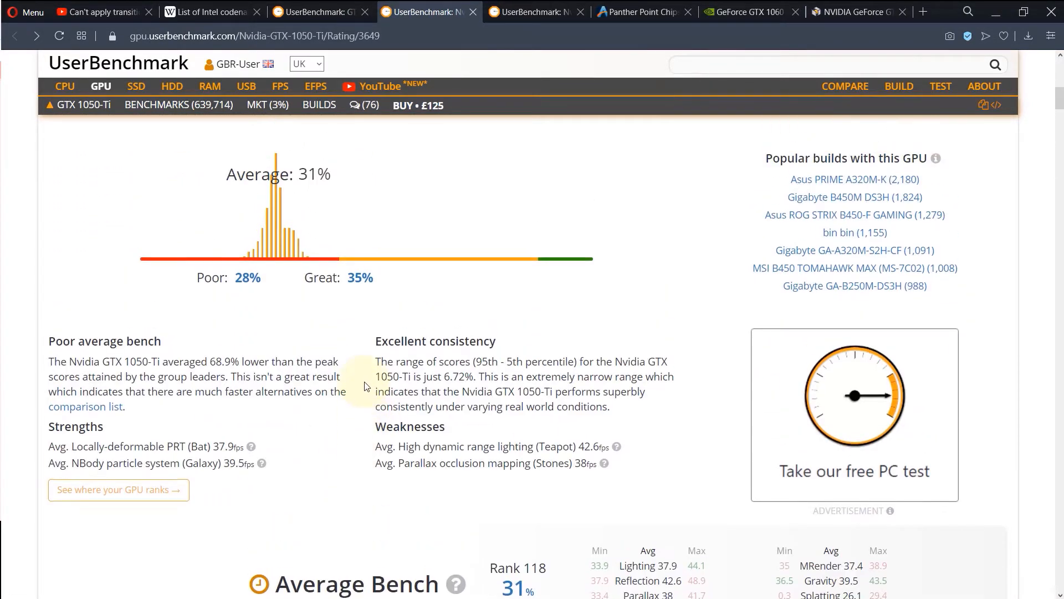
scroll("down", 3)
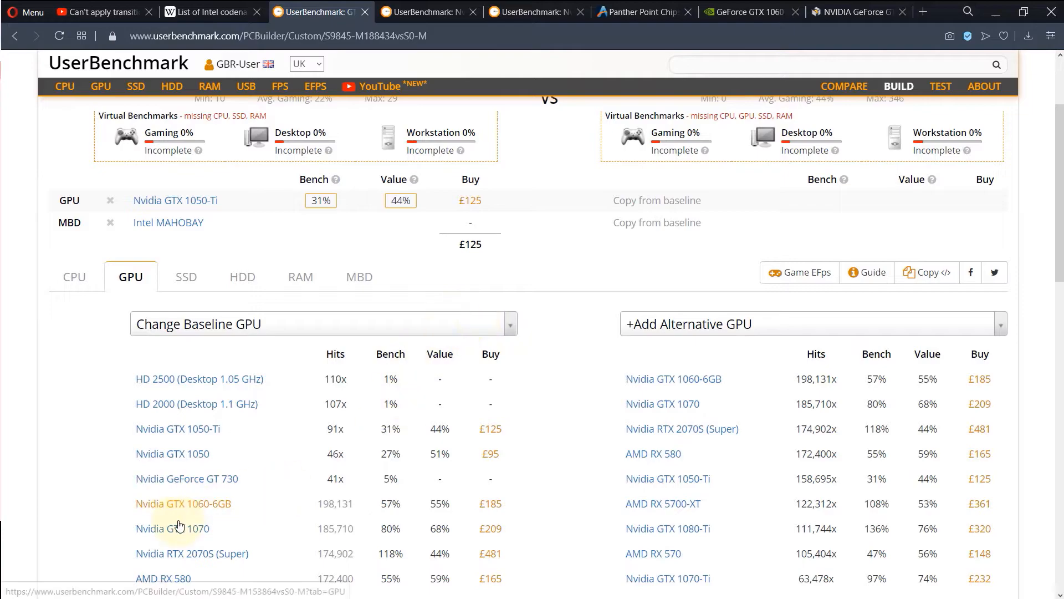
mouse_move(205, 510)
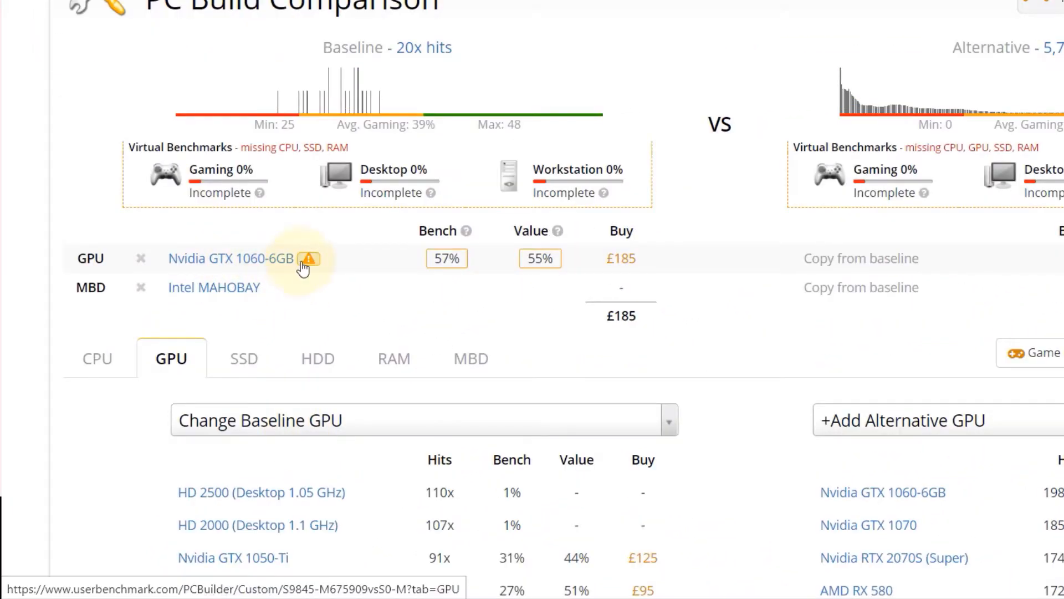
mouse_move(311, 258)
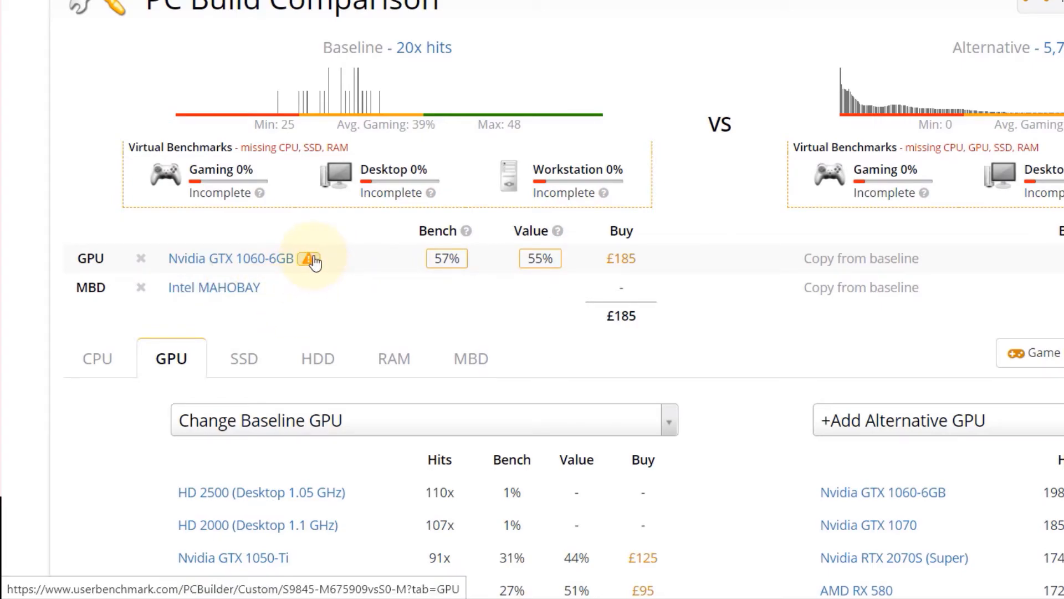
mouse_move(310, 259)
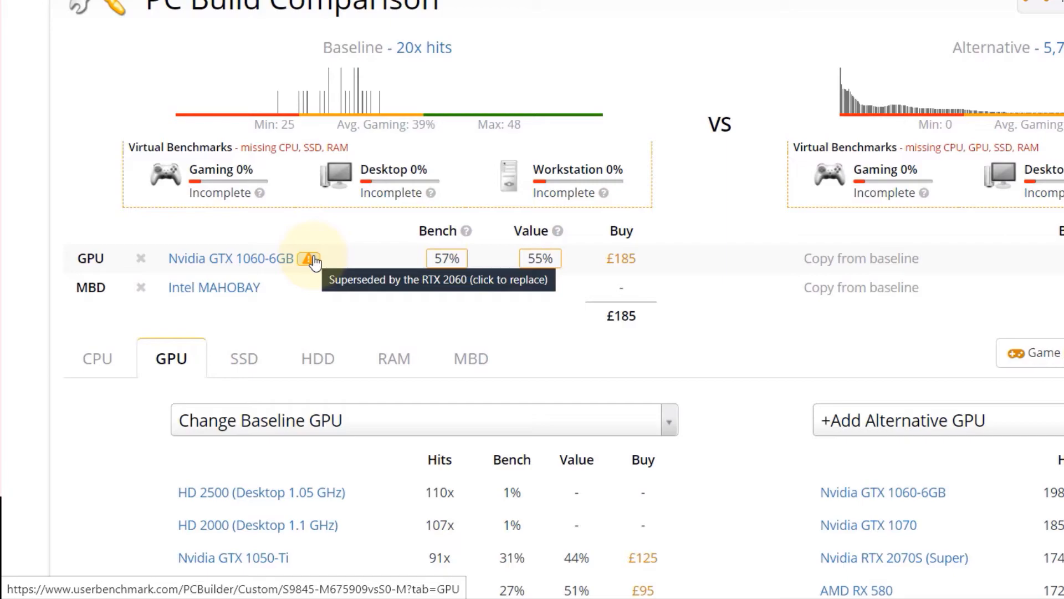
mouse_move(214, 292)
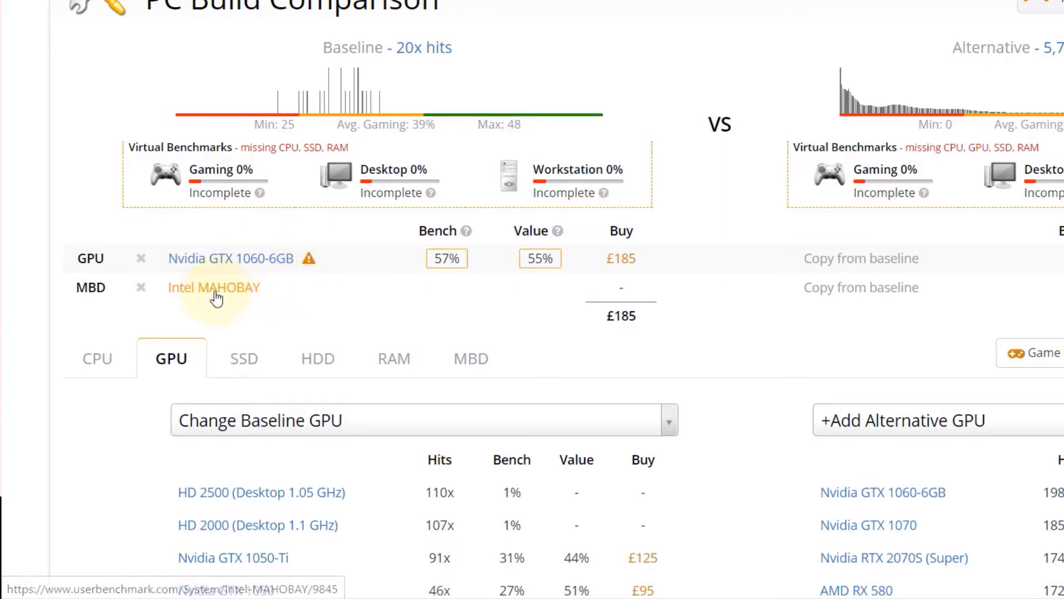
mouse_move(446, 230)
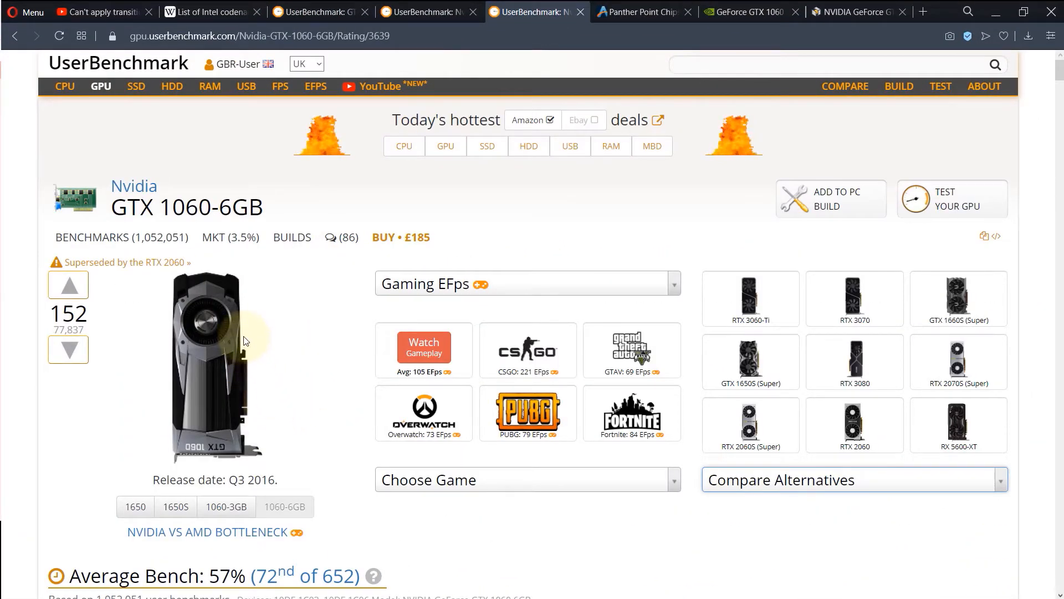
Step: Scroll the GTX 1060-6GB details page showing its 57% average bench
scroll("down", 3)
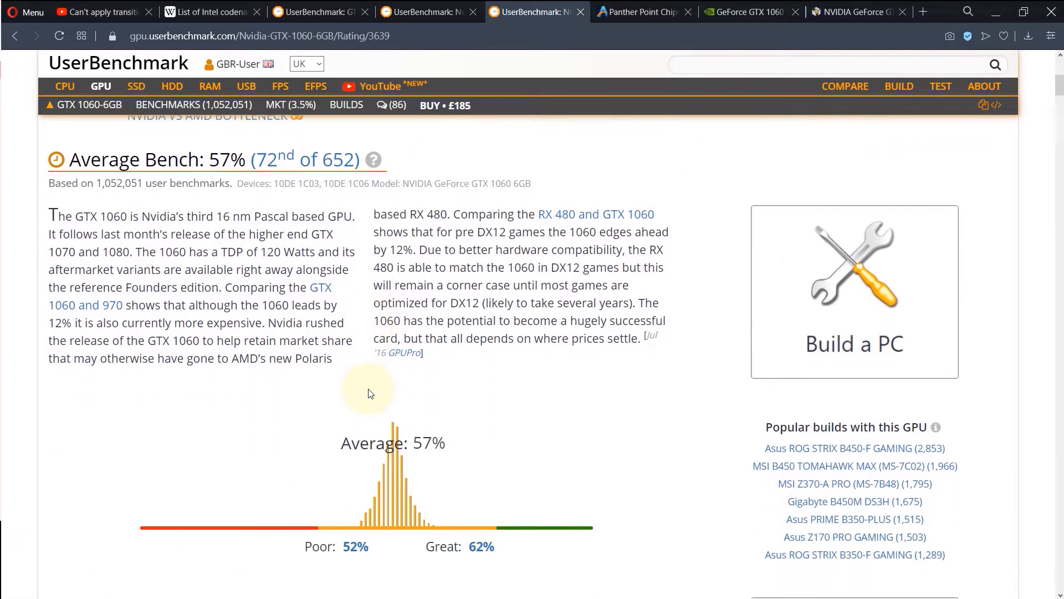
mouse_move(594, 264)
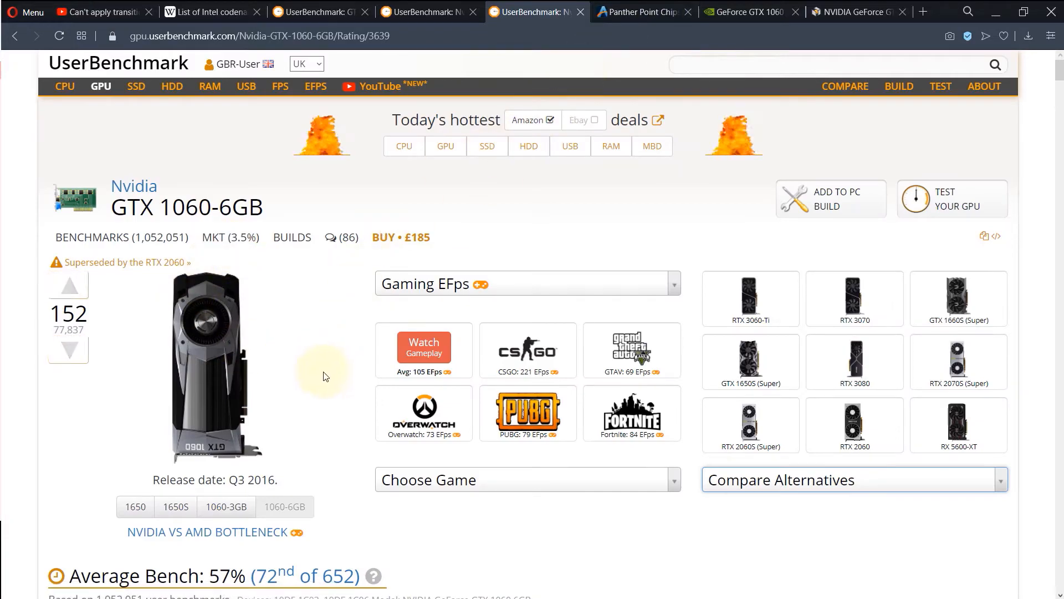
Step: Show the PCPartPicker GTX 1060 6GB specs and mark the PCIe x16 Interface entry
left_click(858, 12)
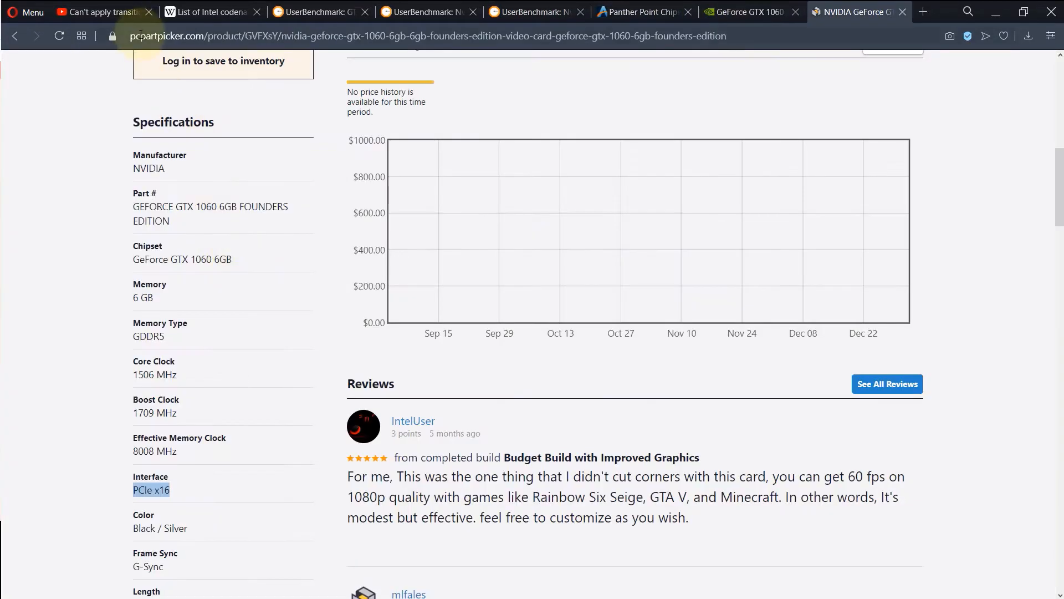
scroll("up", 3)
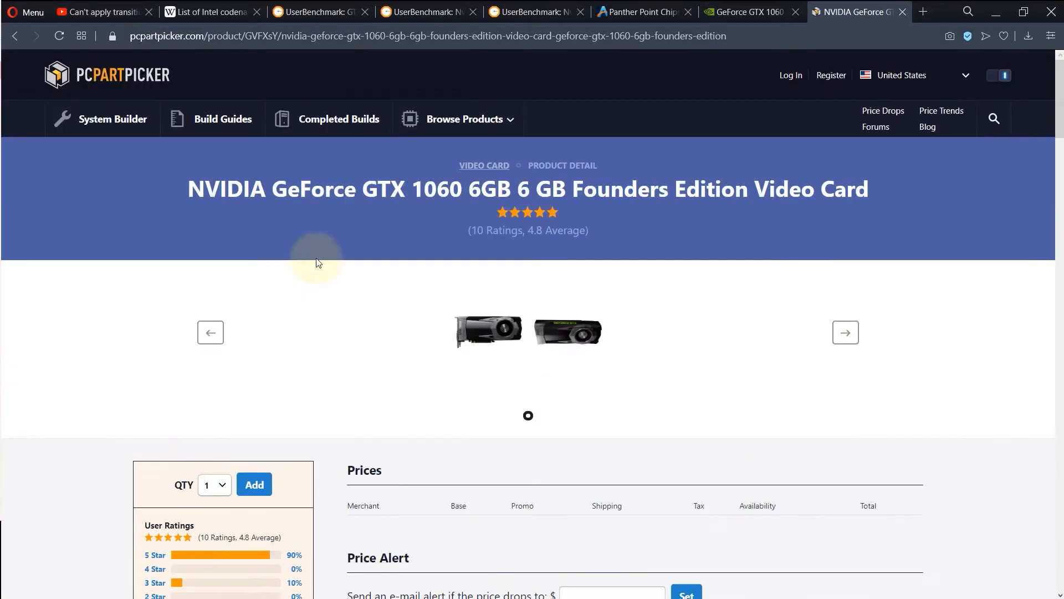
scroll("down", 3)
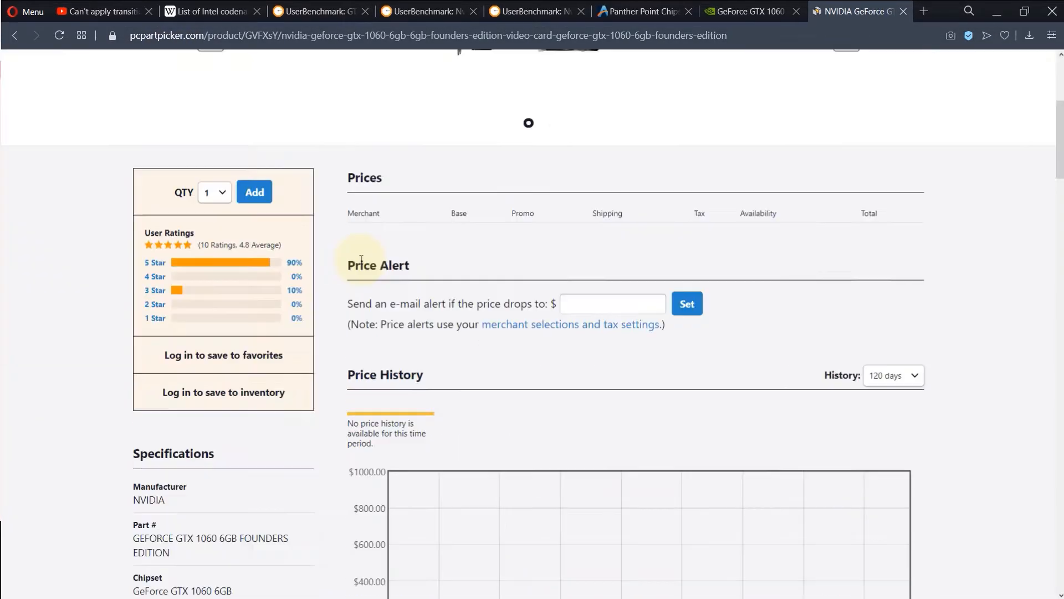
scroll("down", 3)
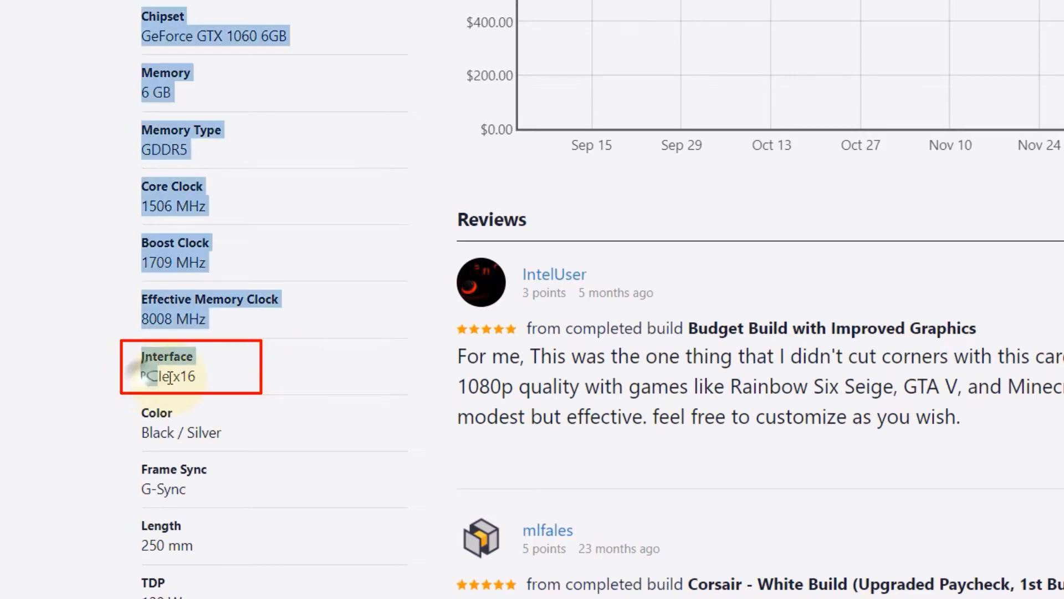
left_click(169, 377)
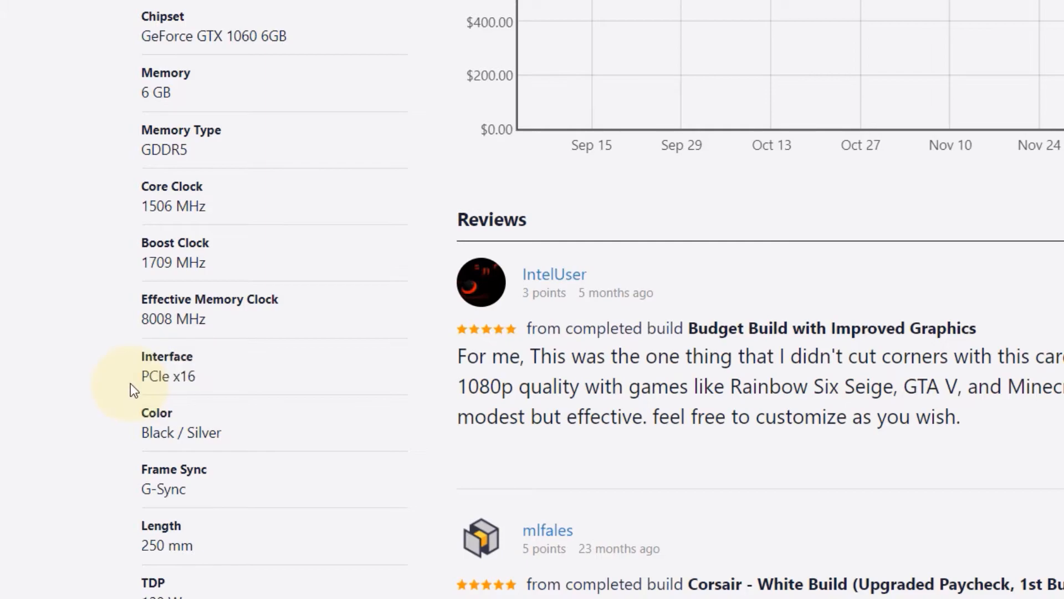
mouse_move(271, 406)
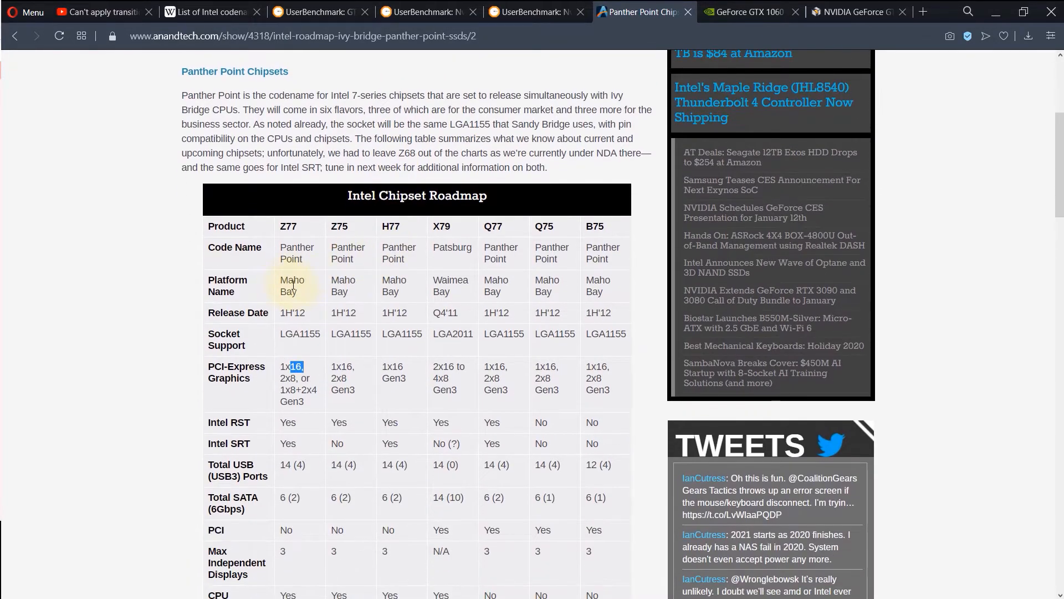
Step: Mark Gen3 in the AnandTech roadmap's PCI-Express Graphics row, then move to the NVIDIA GTX 1060 page
scroll("down", 3)
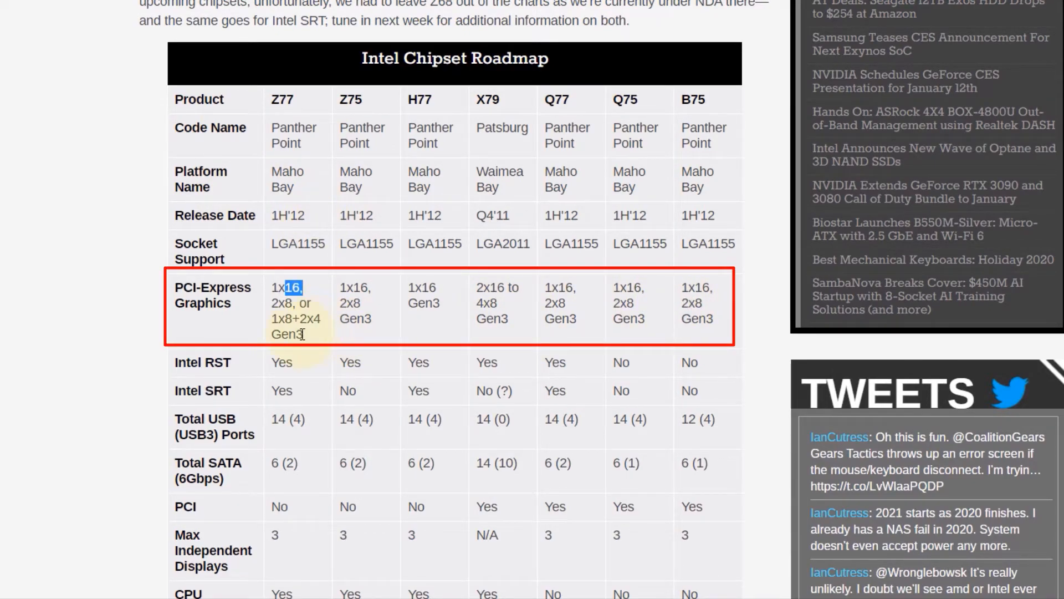
double_click(286, 334)
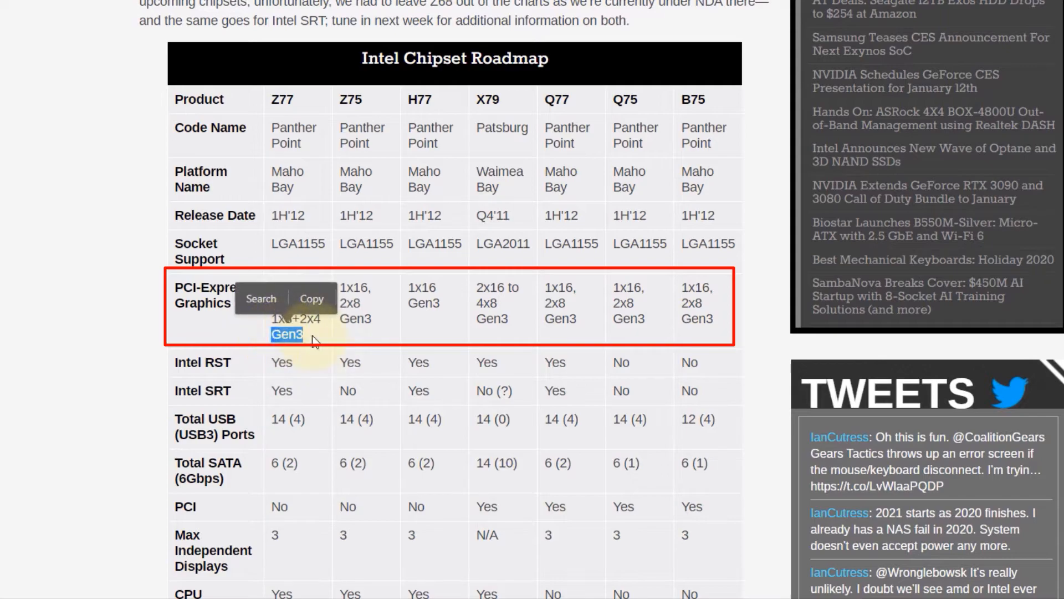
scroll("down", 3)
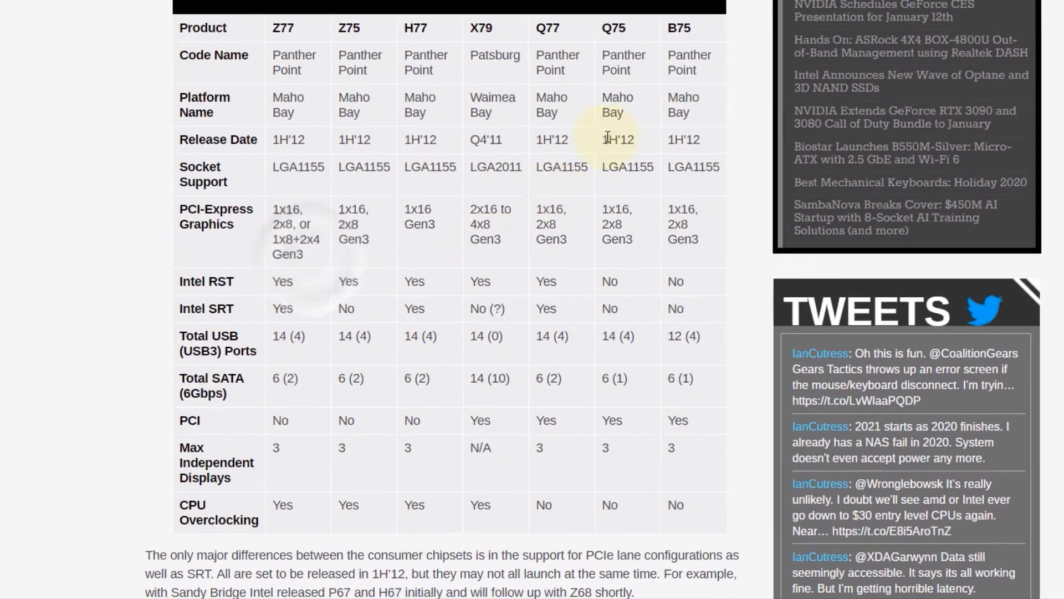
left_click(746, 11)
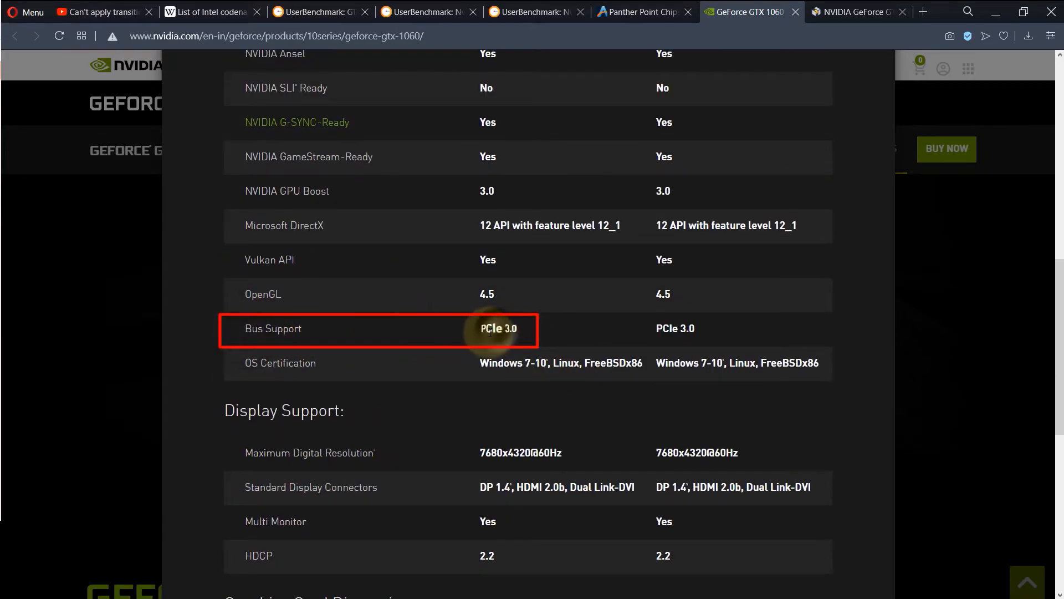
Step: Mark the PCIe 3.0 Bus Support value on NVIDIA's GTX 1060 spec page
double_click(508, 328)
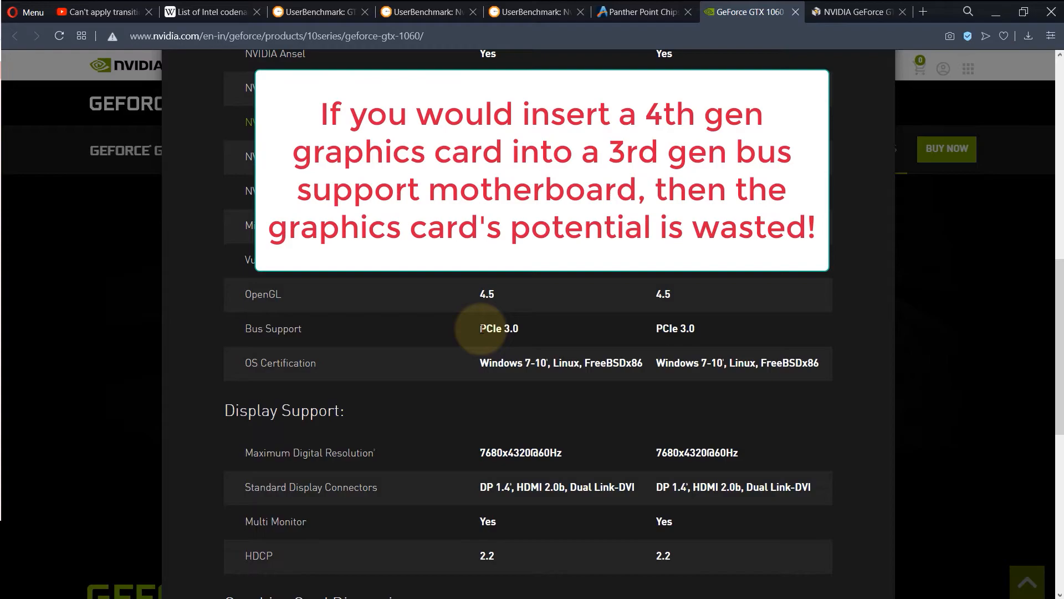
double_click(498, 328)
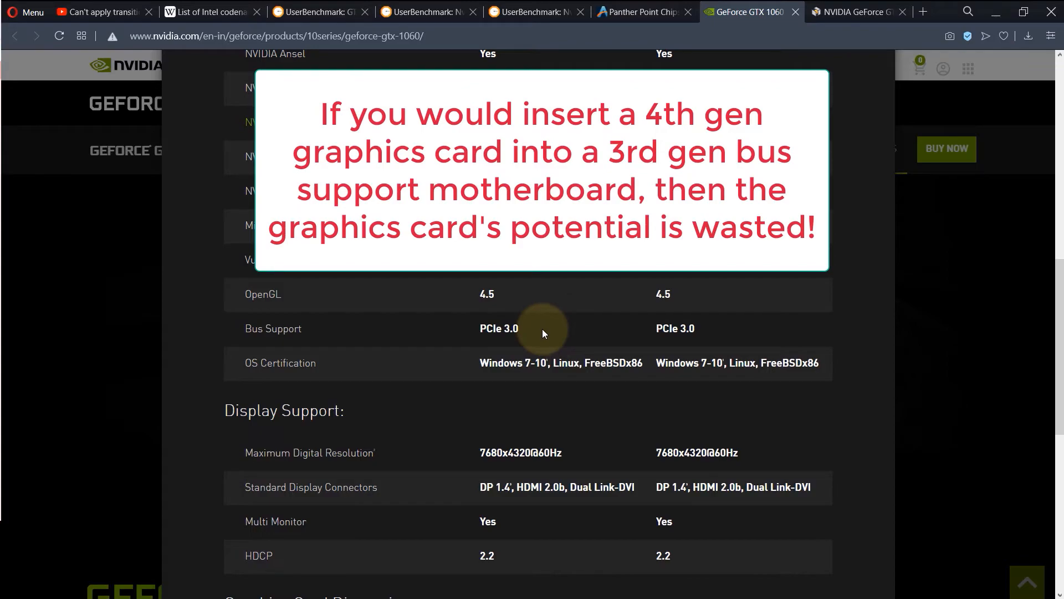
mouse_move(478, 350)
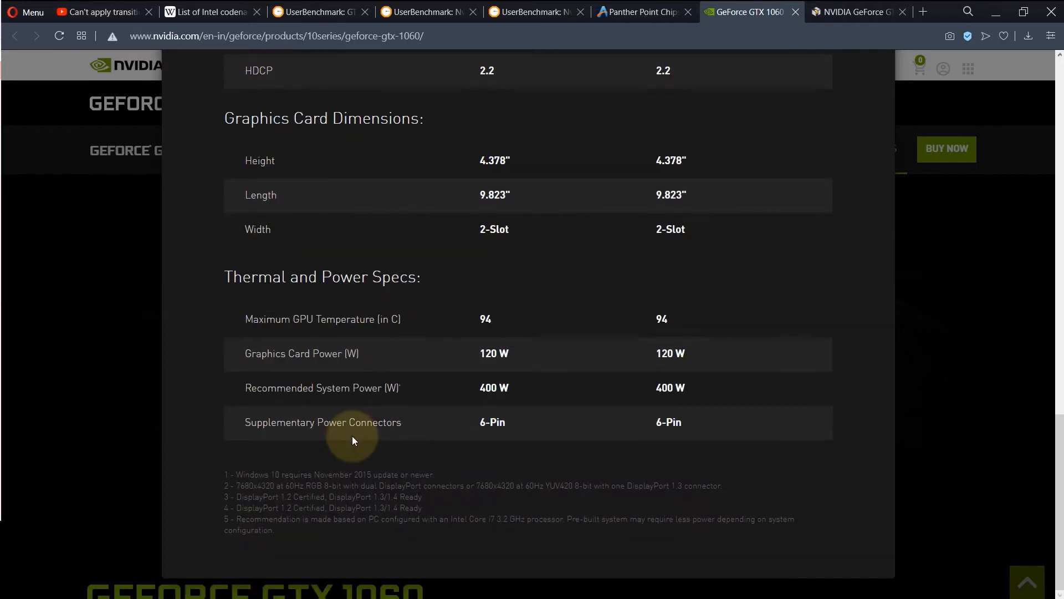
mouse_move(414, 456)
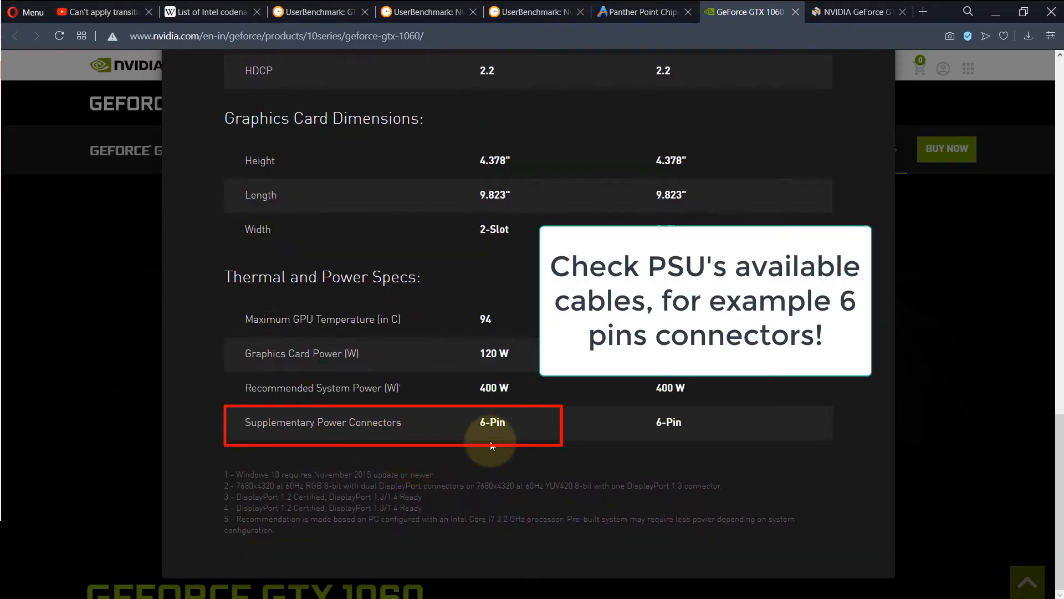
mouse_move(426, 437)
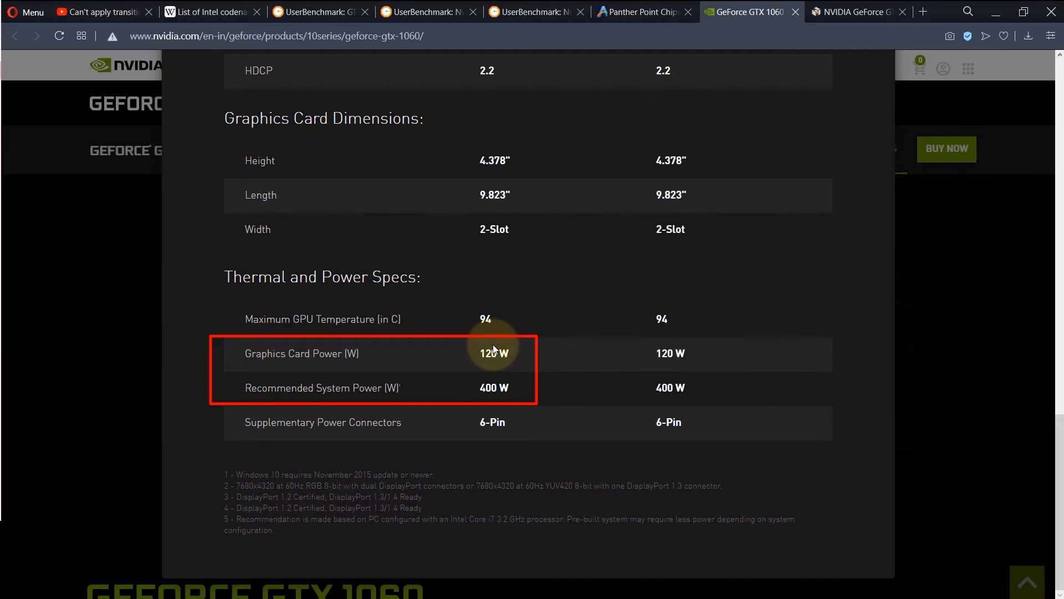
Step: Remove the GTX 1060-6GB from the build and add the GTX 1050-Ti as the baseline GPU
left_click(319, 11)
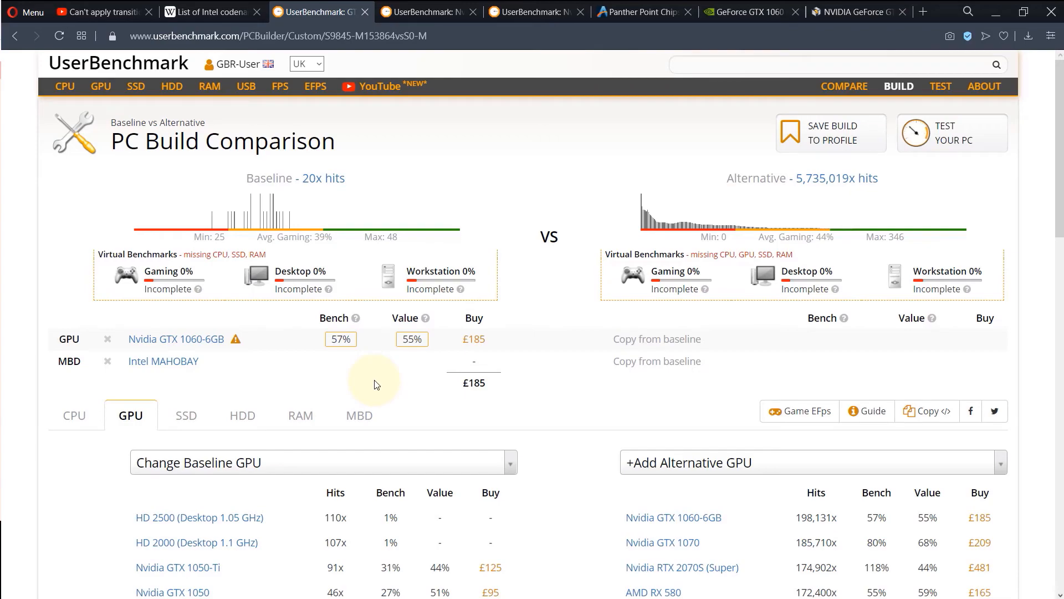
mouse_move(368, 388)
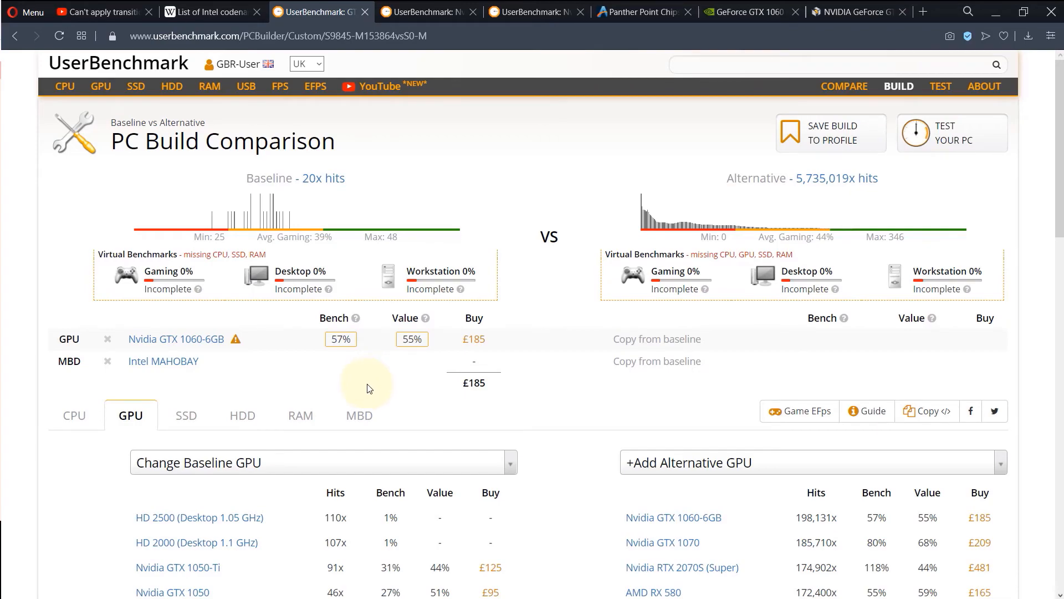
scroll("down", 3)
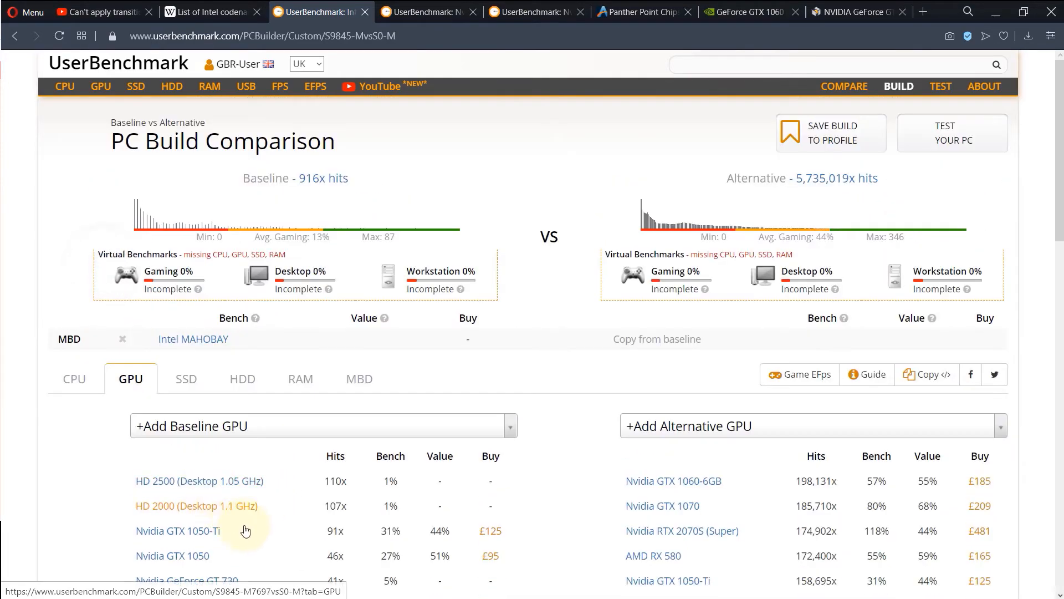
left_click(178, 530)
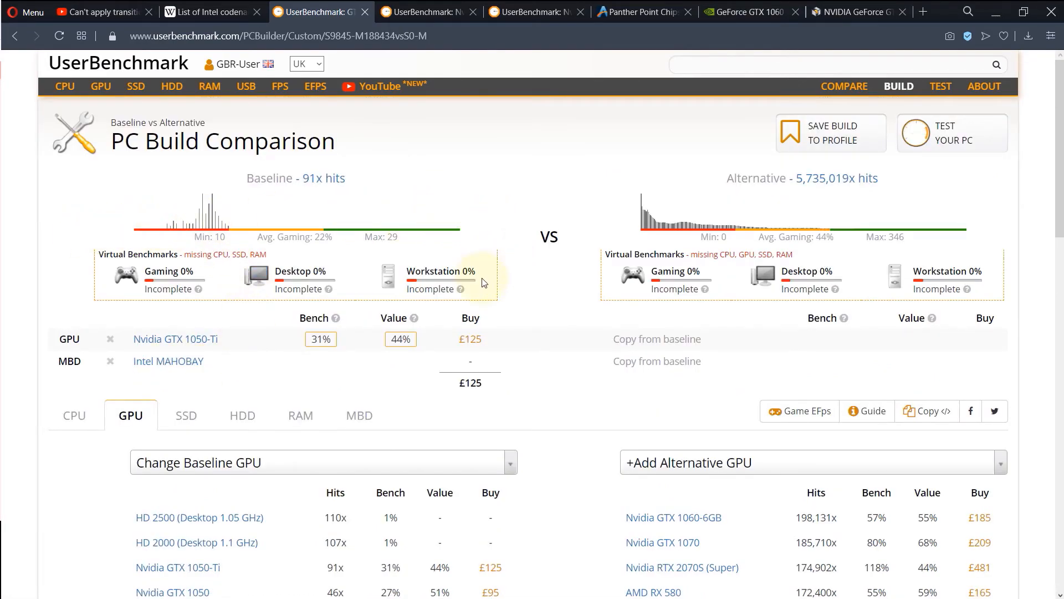
mouse_move(256, 361)
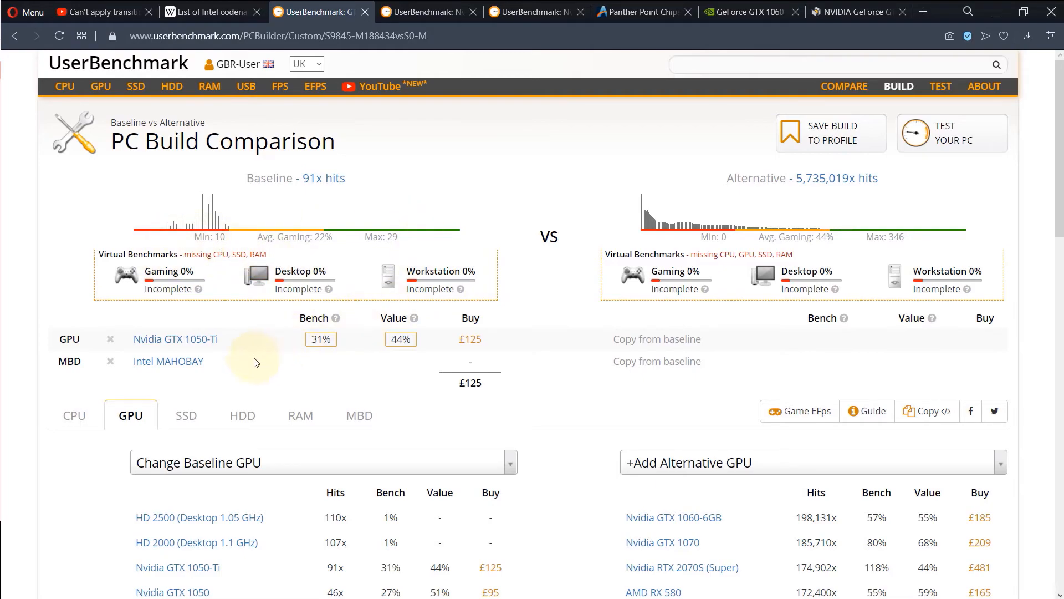
Step: Add the i3-3240, SanDisk Ultra 3D 250GB and Vengeance LPX DDR4 3200 2x8GB, reaching £242 and 26% gaming
left_click(74, 415)
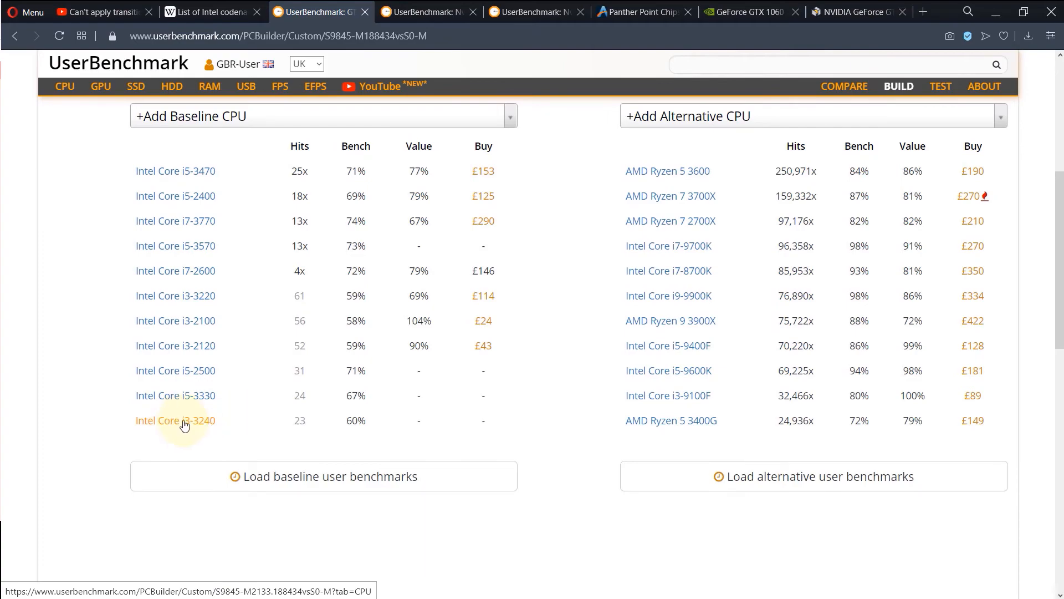
left_click(175, 420)
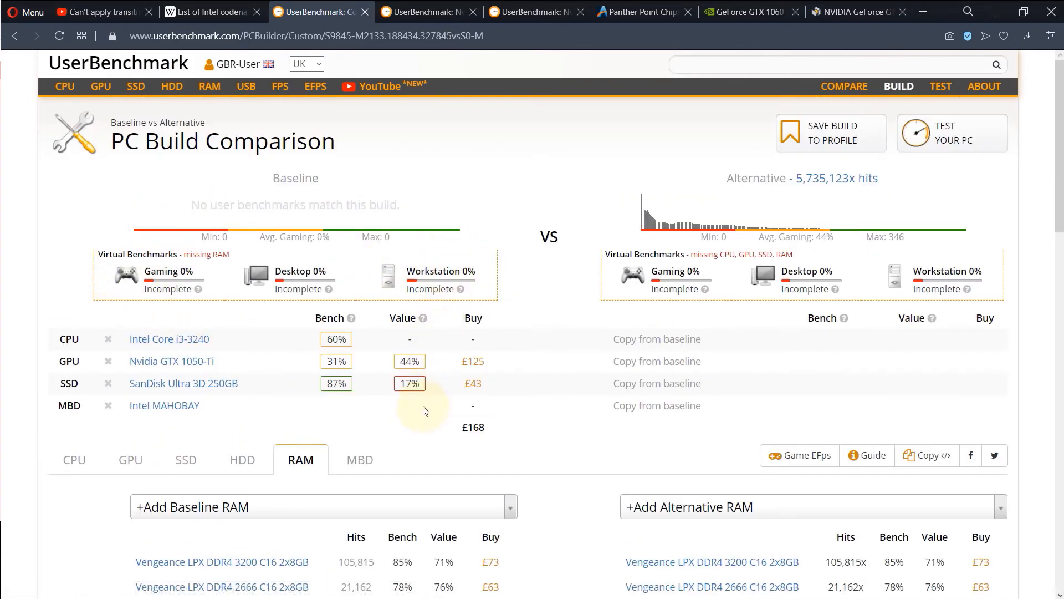
scroll("down", 3)
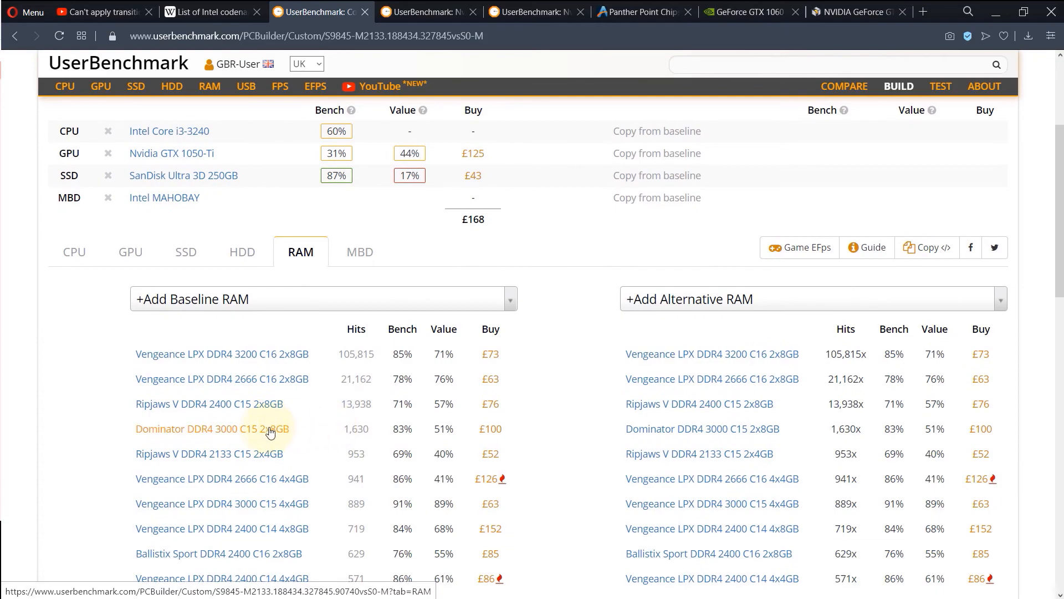
left_click(222, 354)
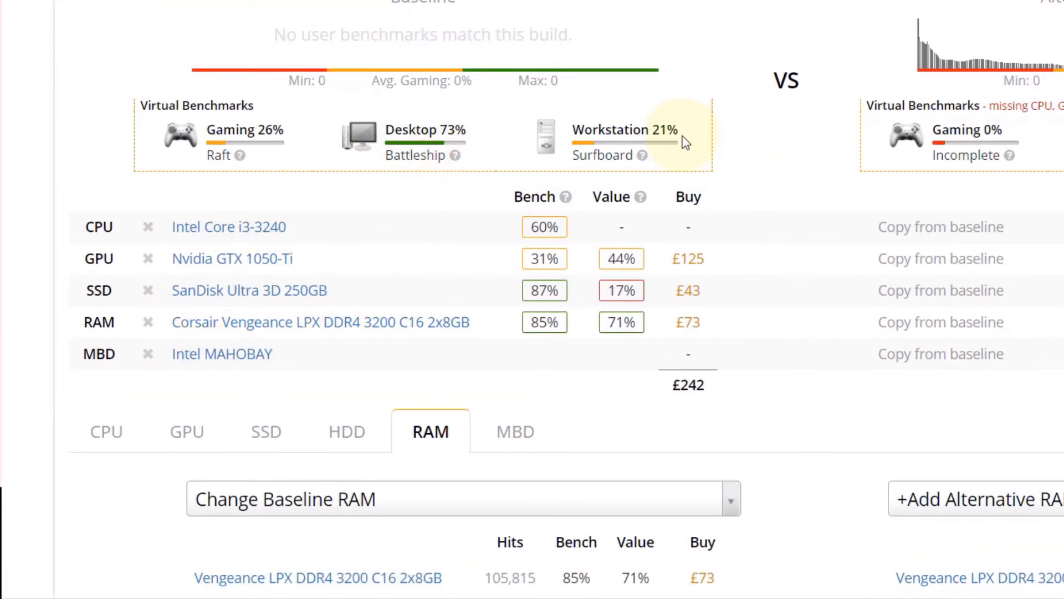
mouse_move(631, 155)
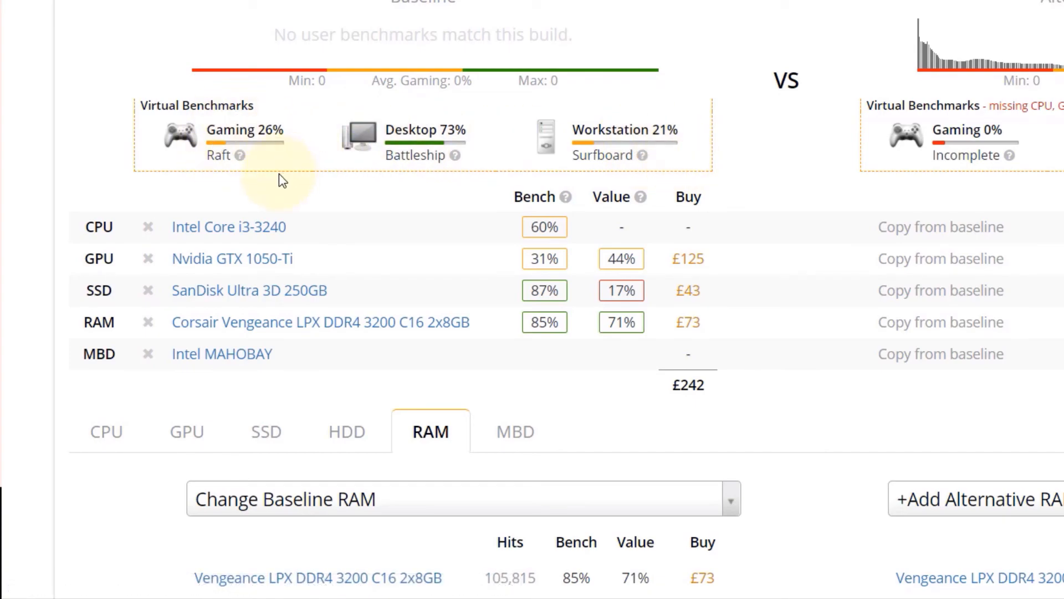
mouse_move(255, 161)
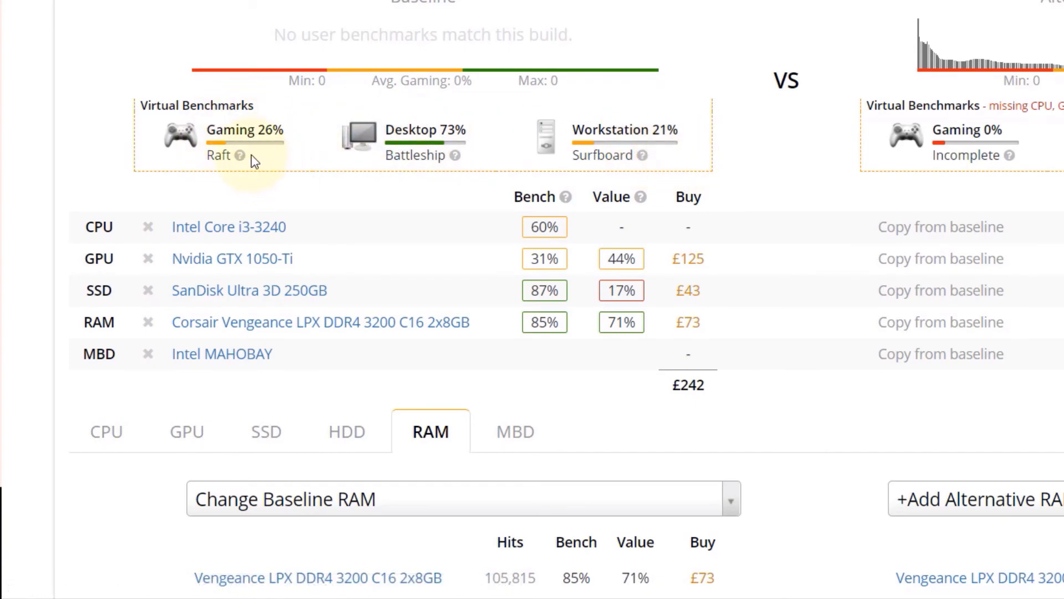
mouse_move(273, 159)
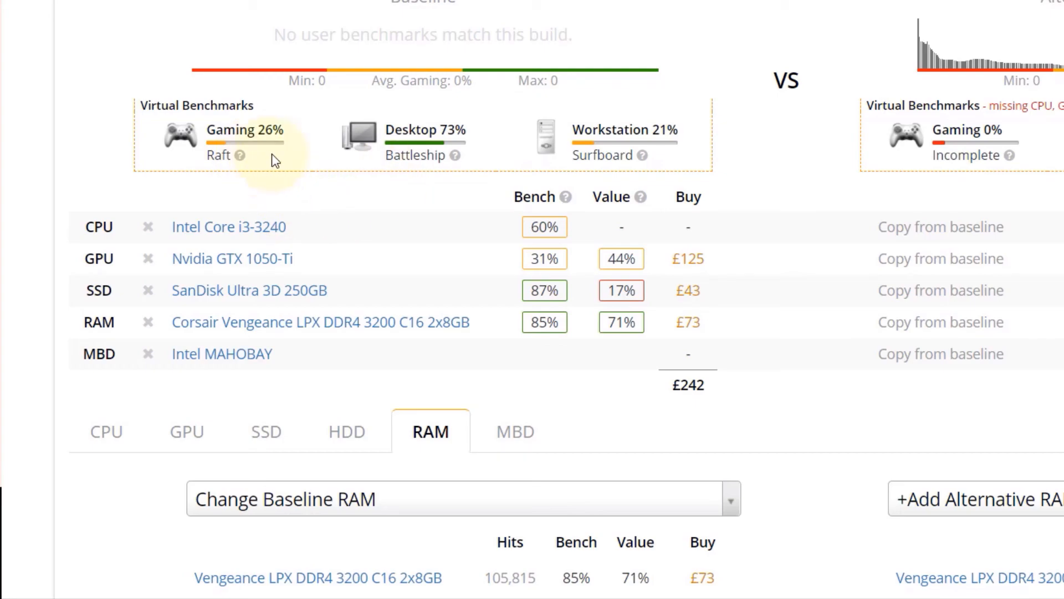
mouse_move(584, 166)
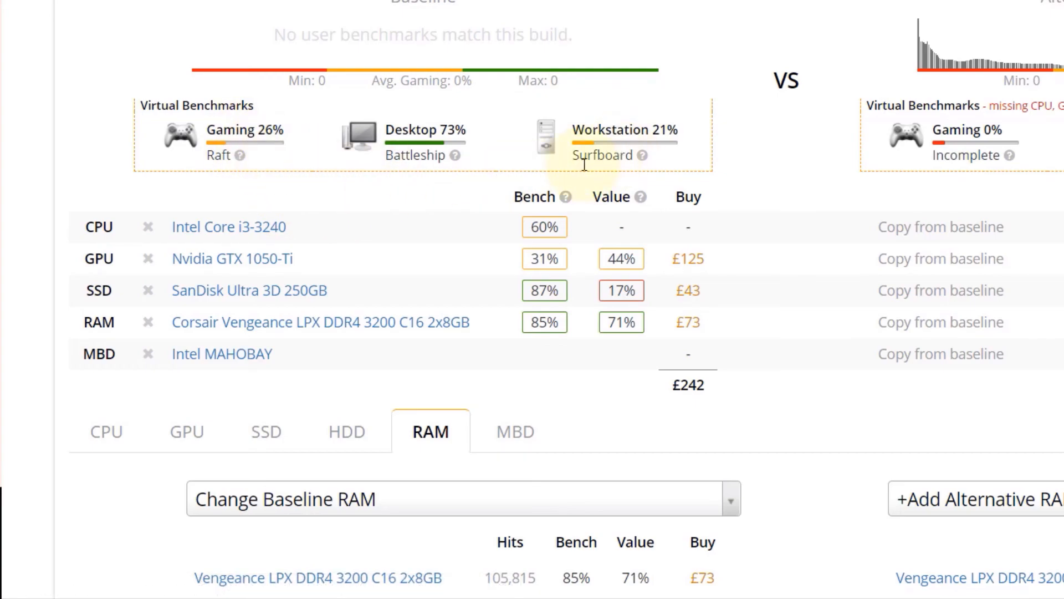
mouse_move(236, 155)
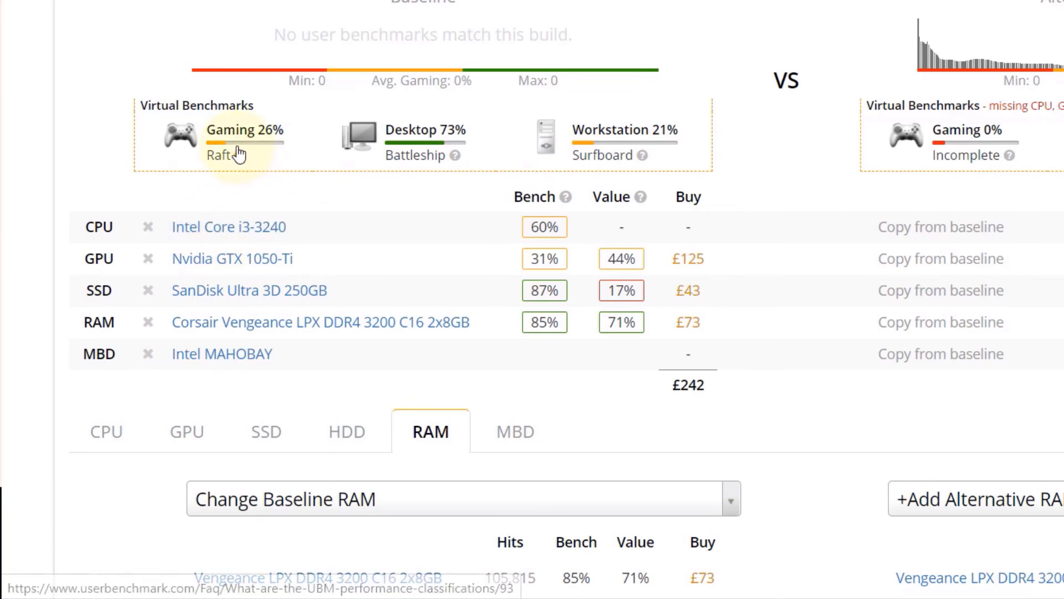
mouse_move(288, 173)
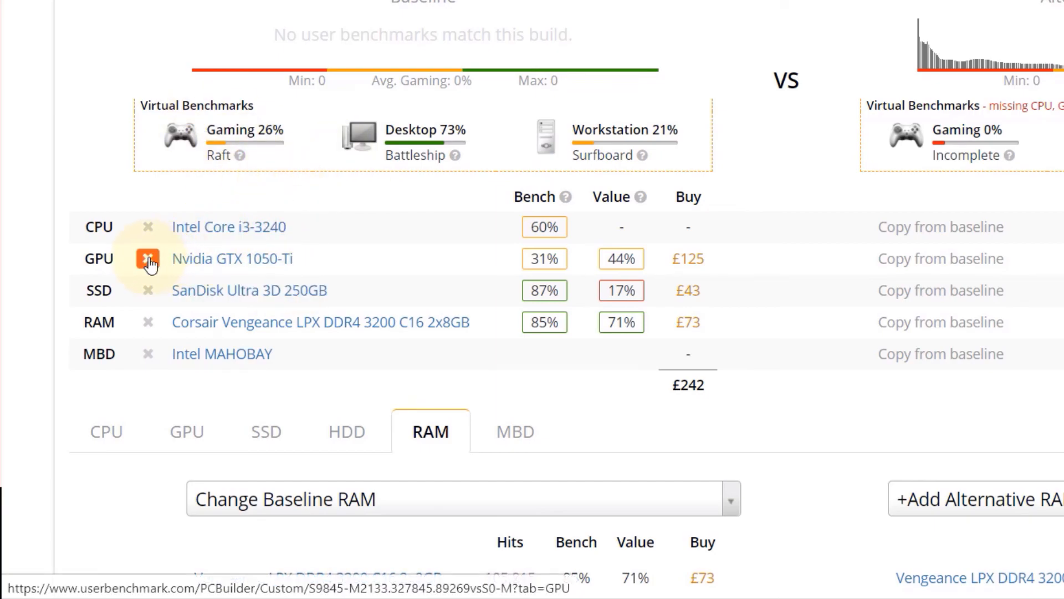
Step: Replace the GTX 1050-Ti with the GTX 1060-6GB, reaching 41% gaming at £302
left_click(147, 258)
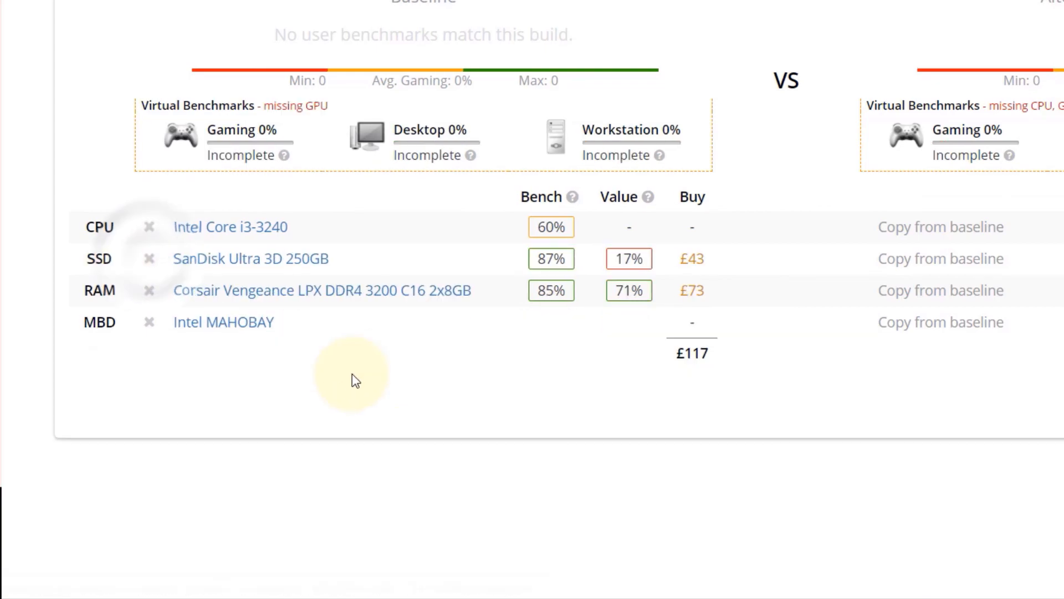
scroll("down", 3)
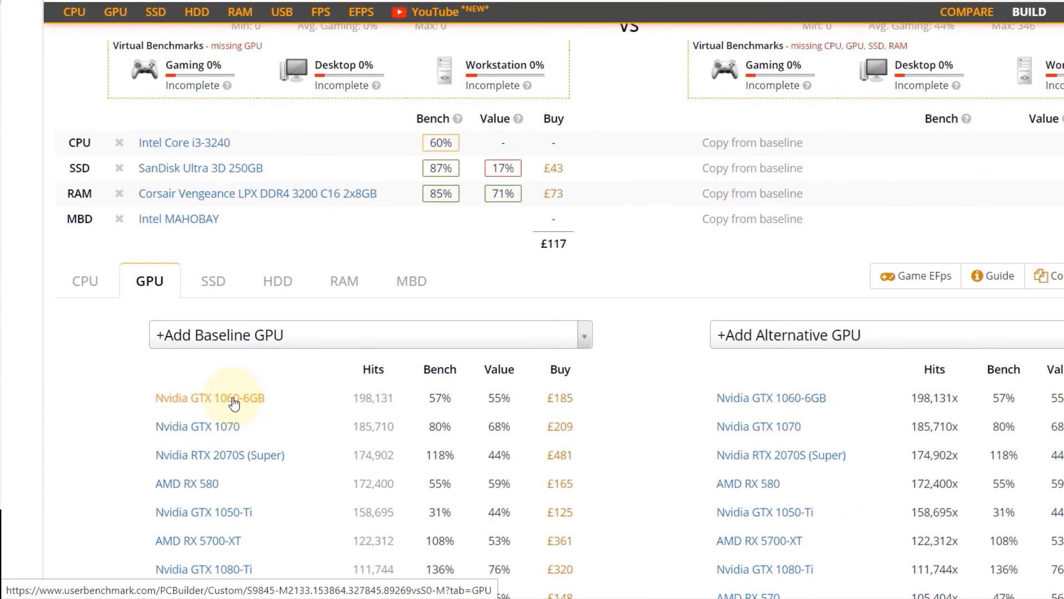
left_click(210, 399)
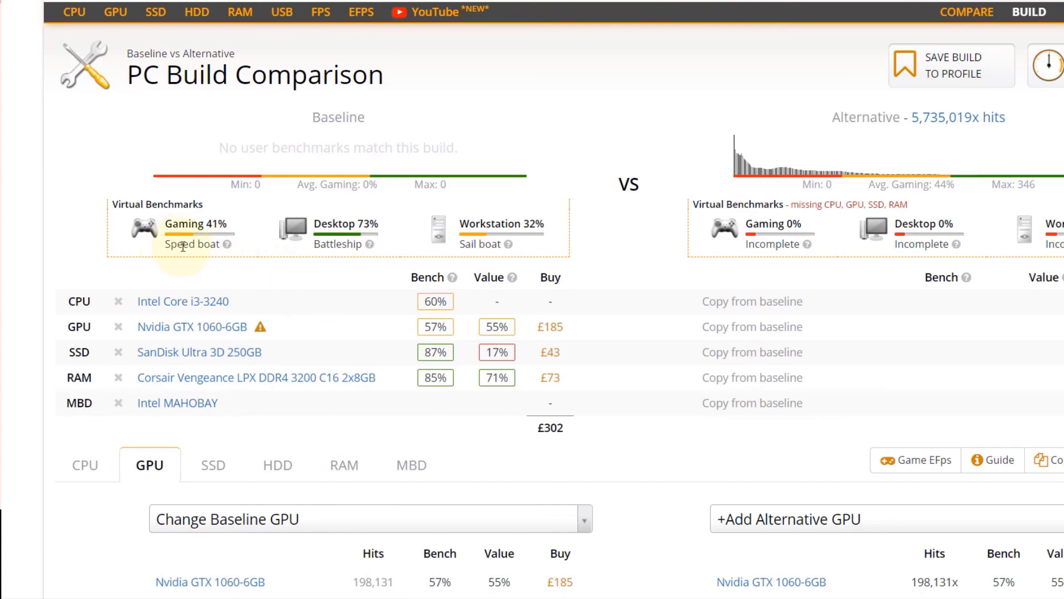